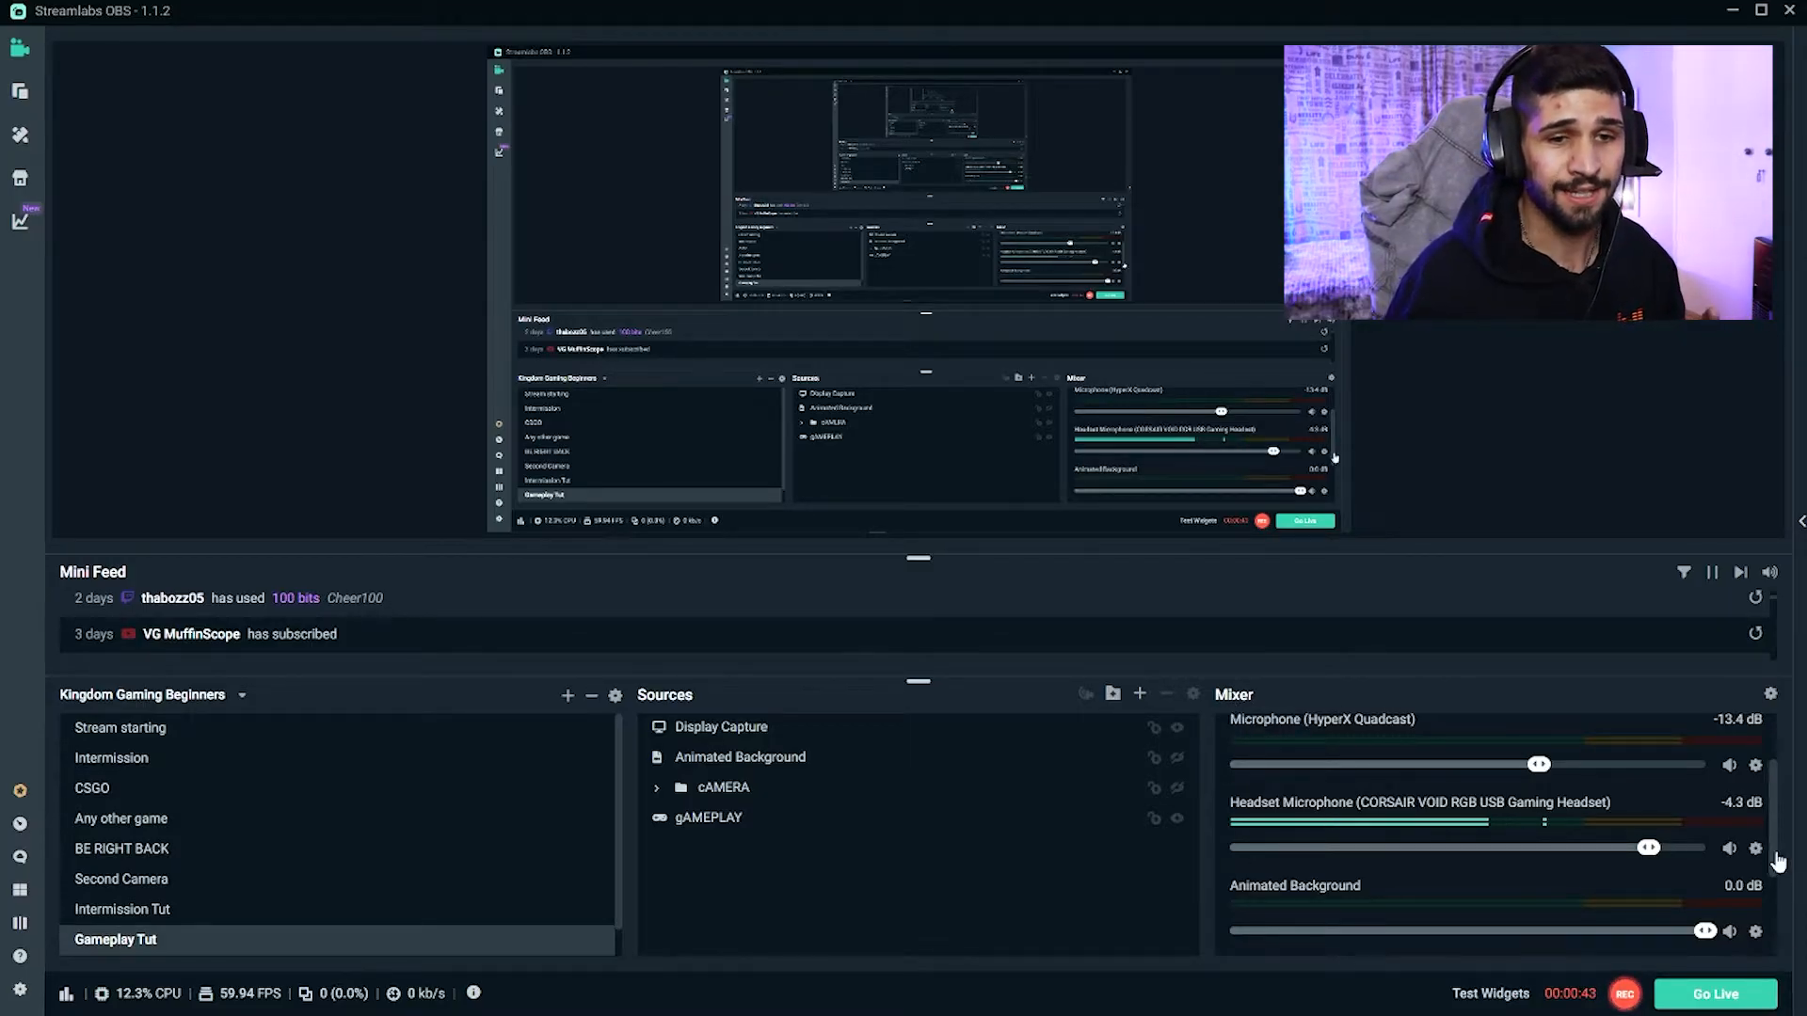
Step: Open the Filters window for the Headset Microphone from the Mixer
right_click(1757, 849)
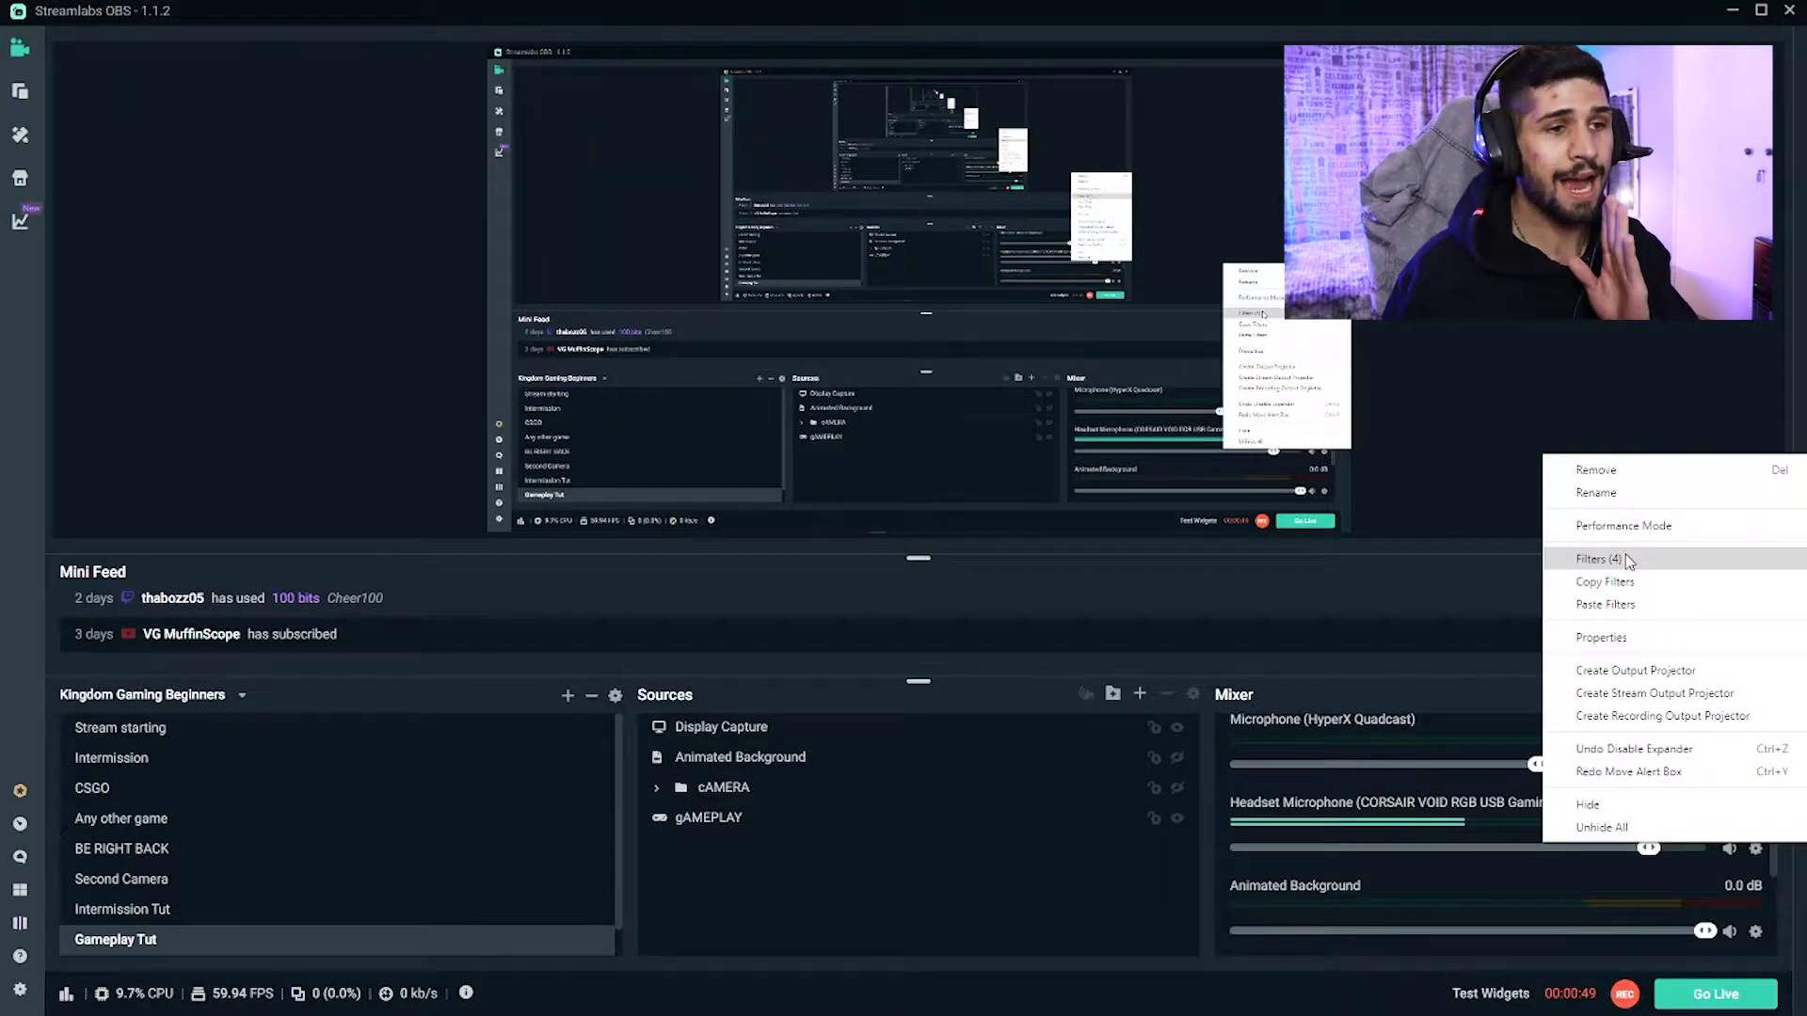
click(1594, 559)
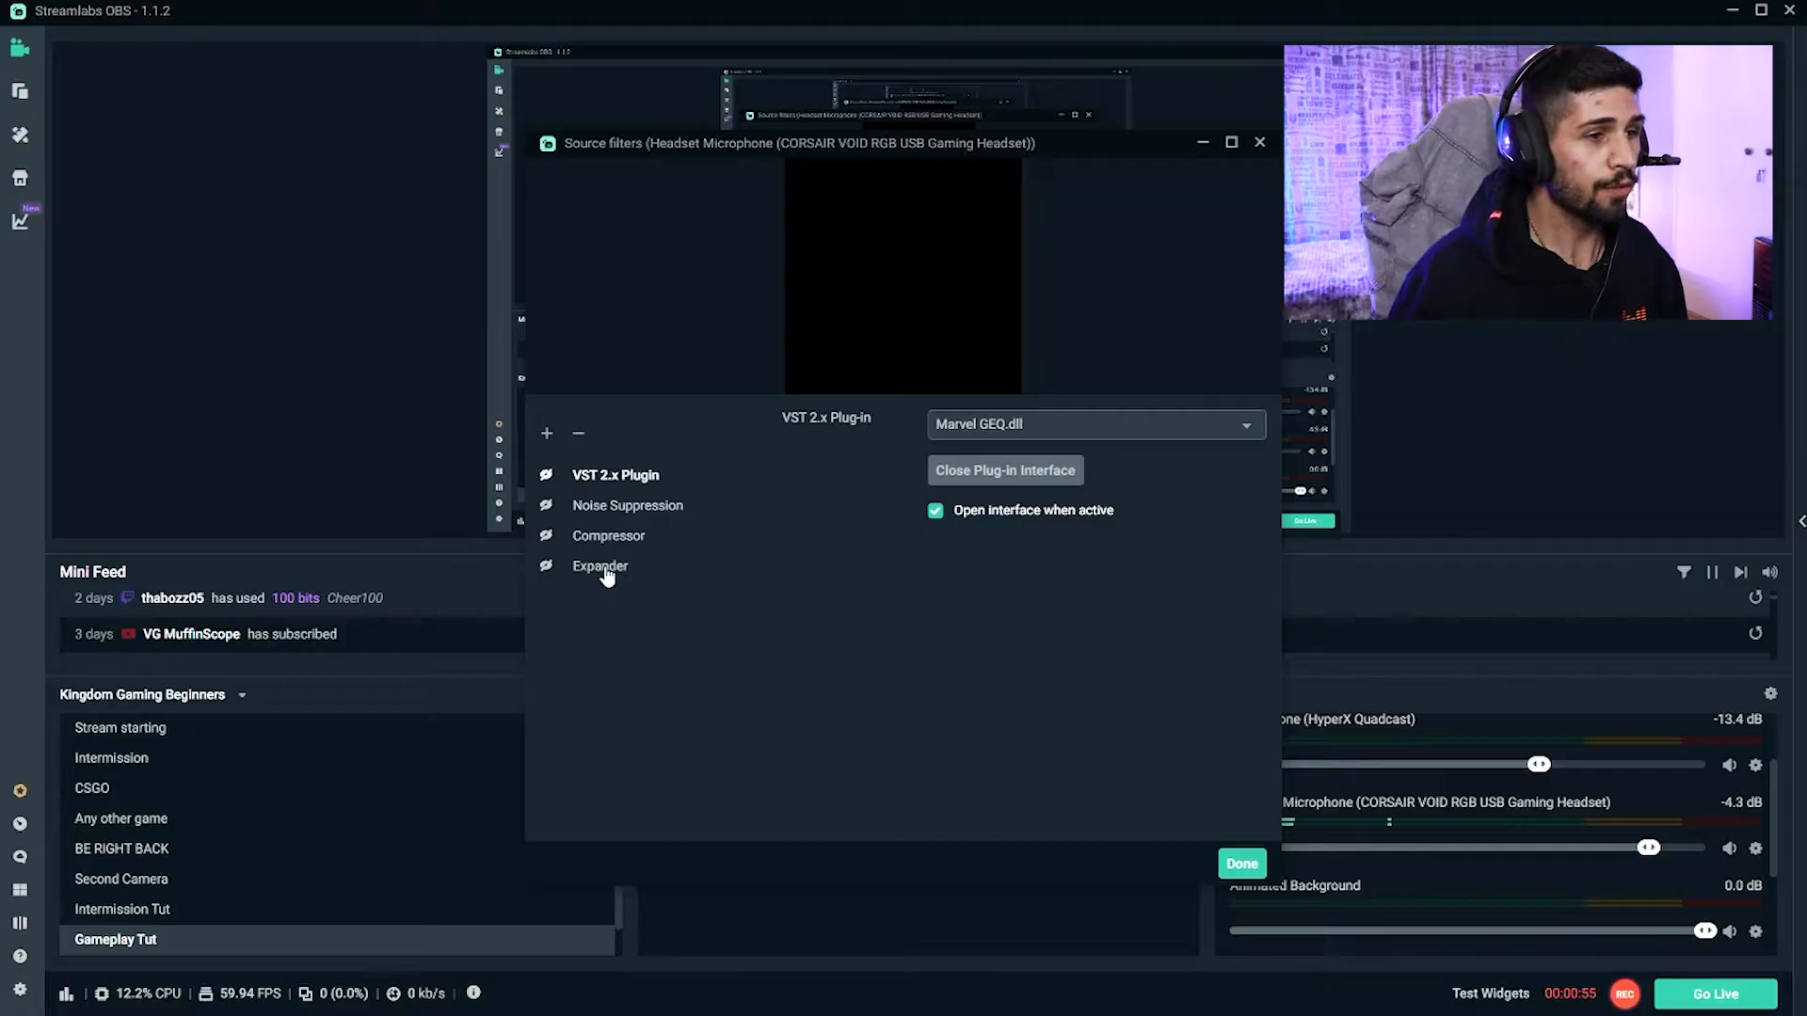
Step: View the Expander settings (ratio 2.3, threshold -25.4, release 100, RMS) and pick Expander as a new filter type via 'exp'
click(599, 566)
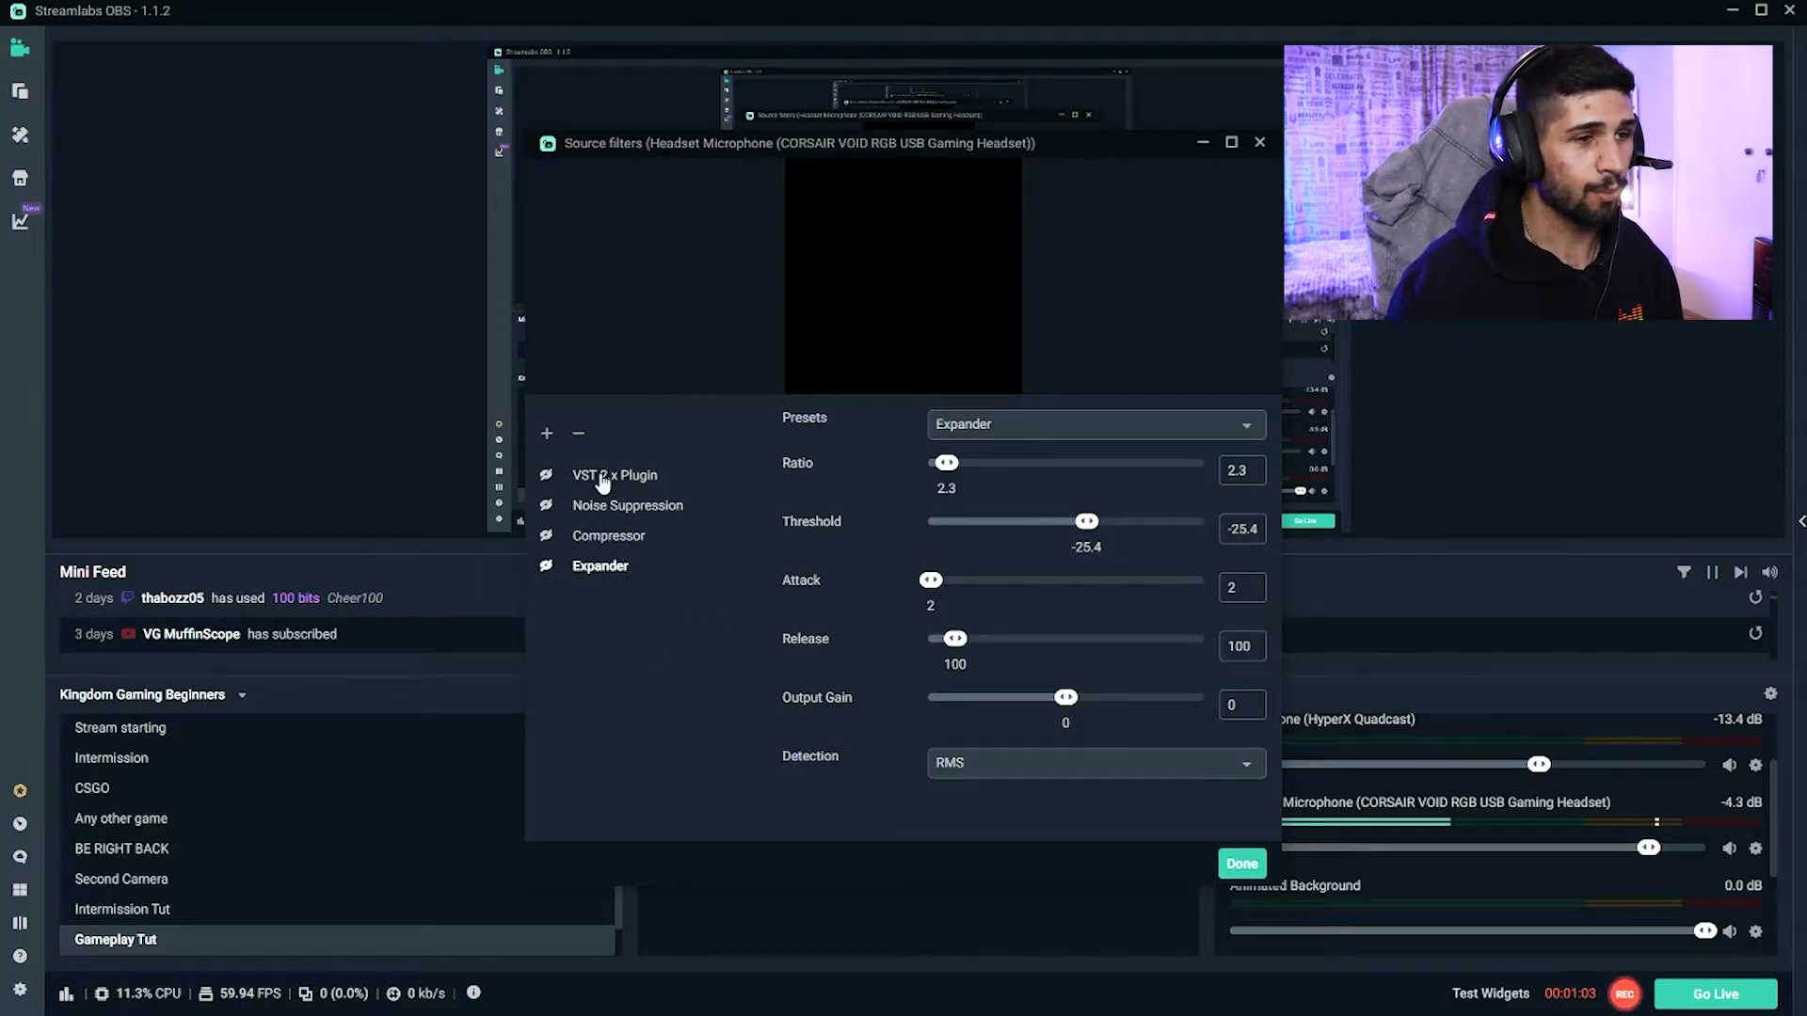
mouse_move(629, 535)
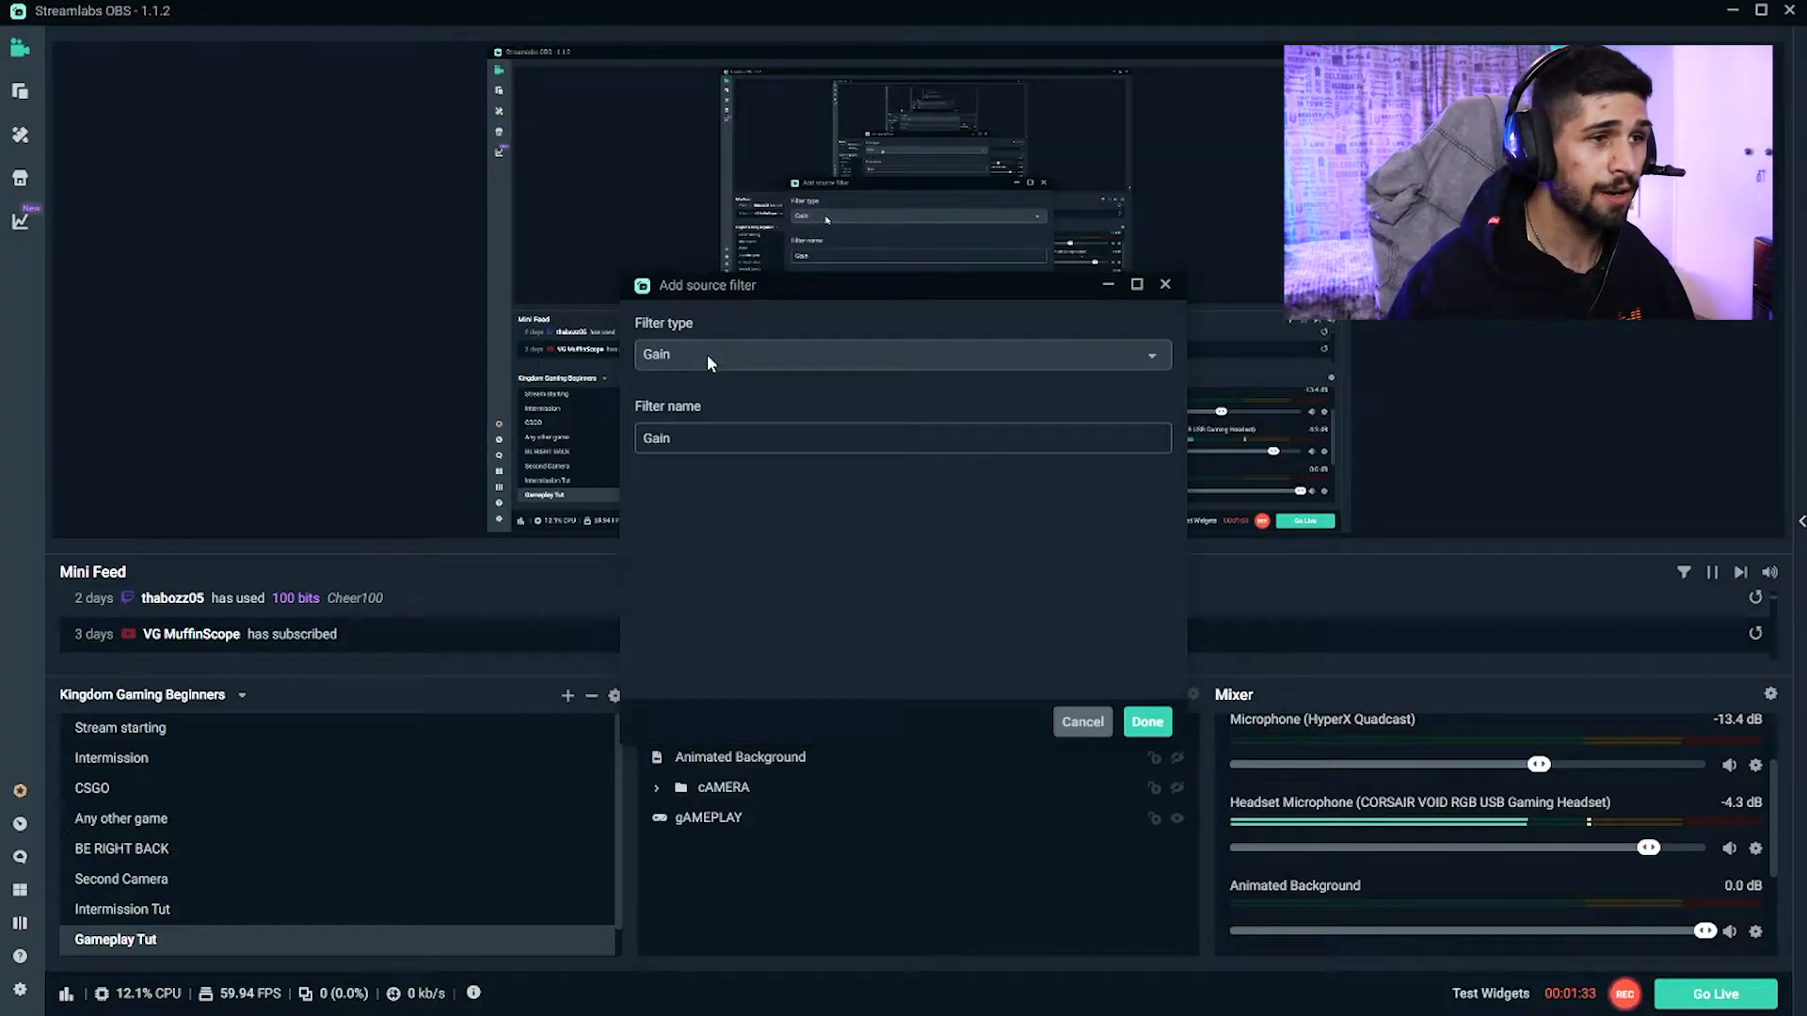
text(exp)
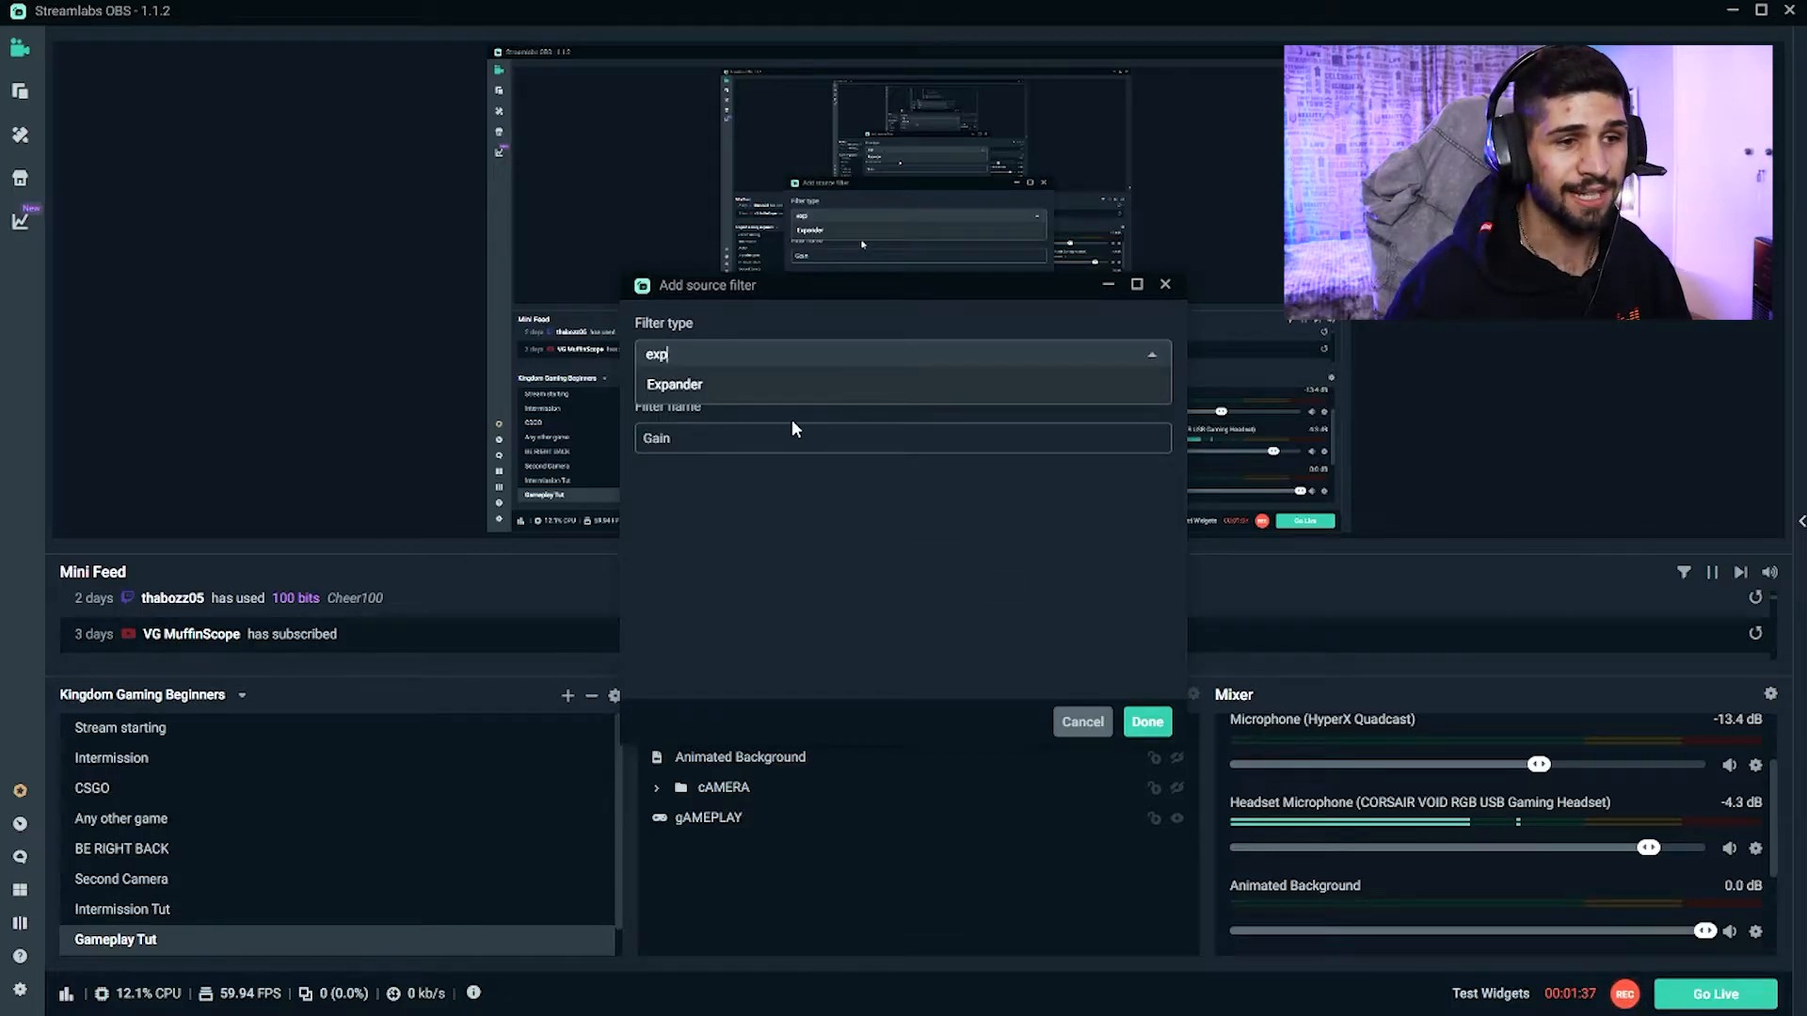
click(1146, 721)
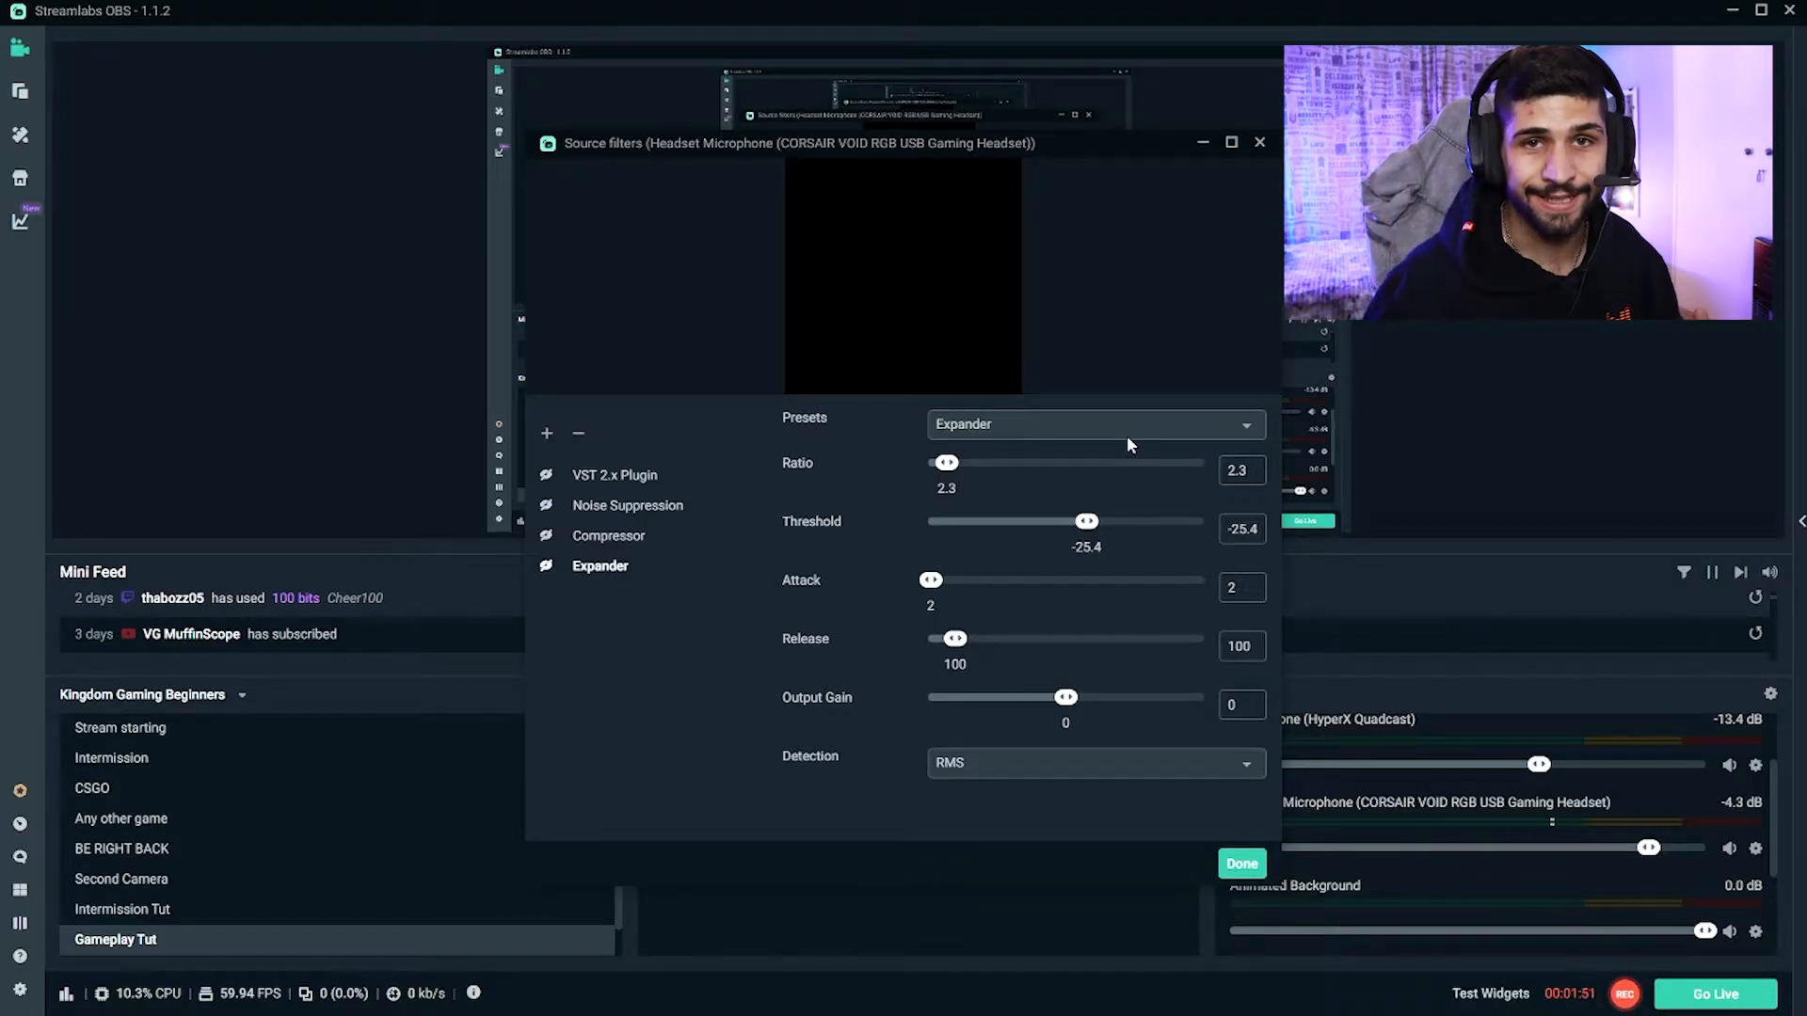
mouse_move(1035, 410)
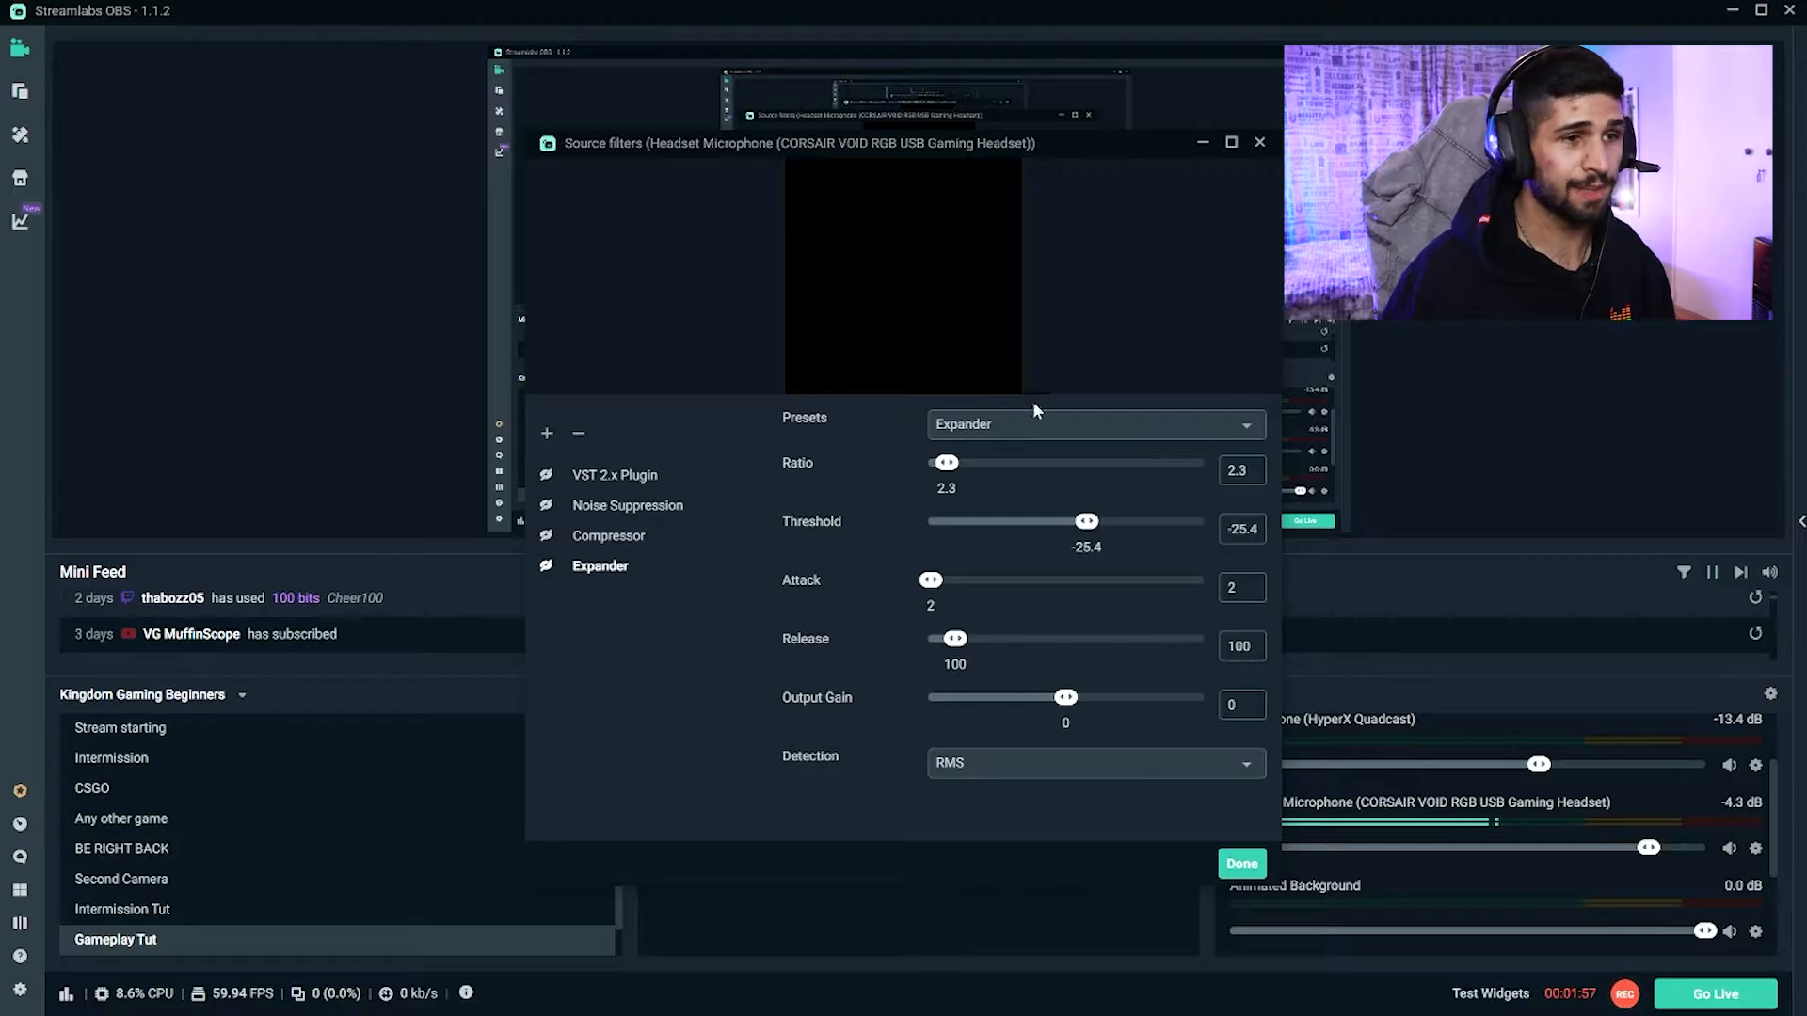
mouse_move(1085, 559)
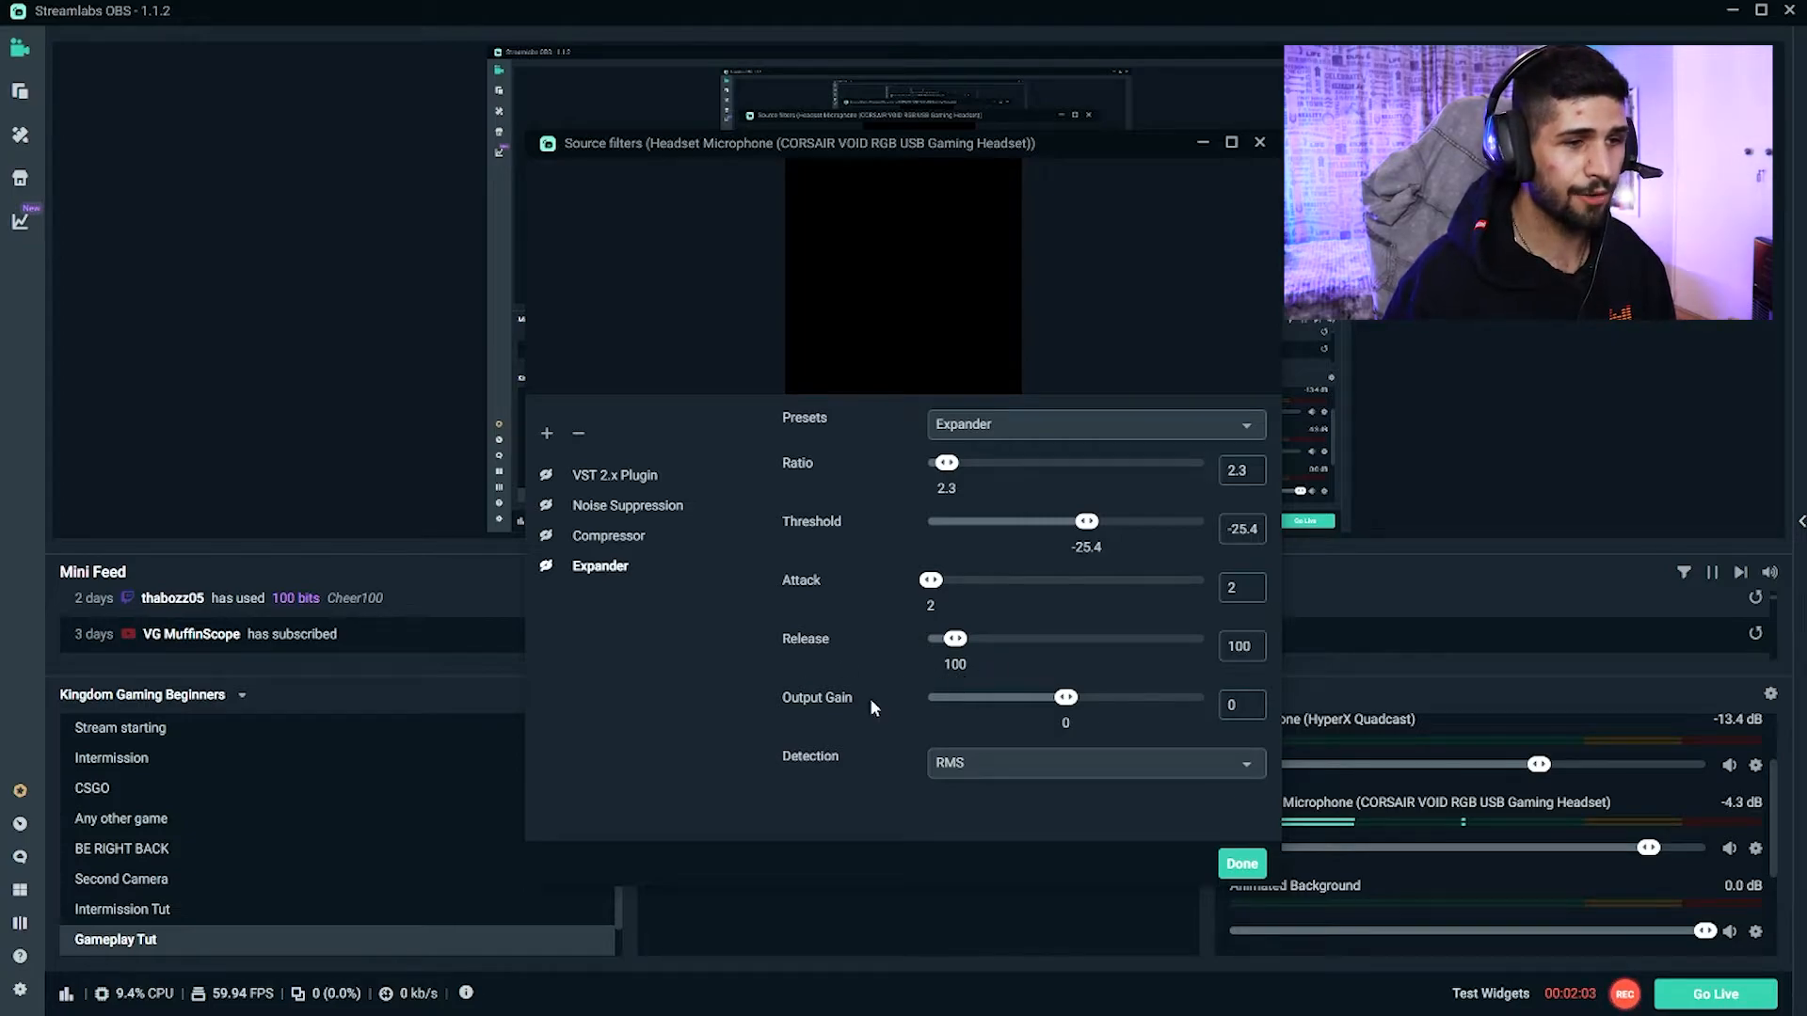
mouse_move(1005, 736)
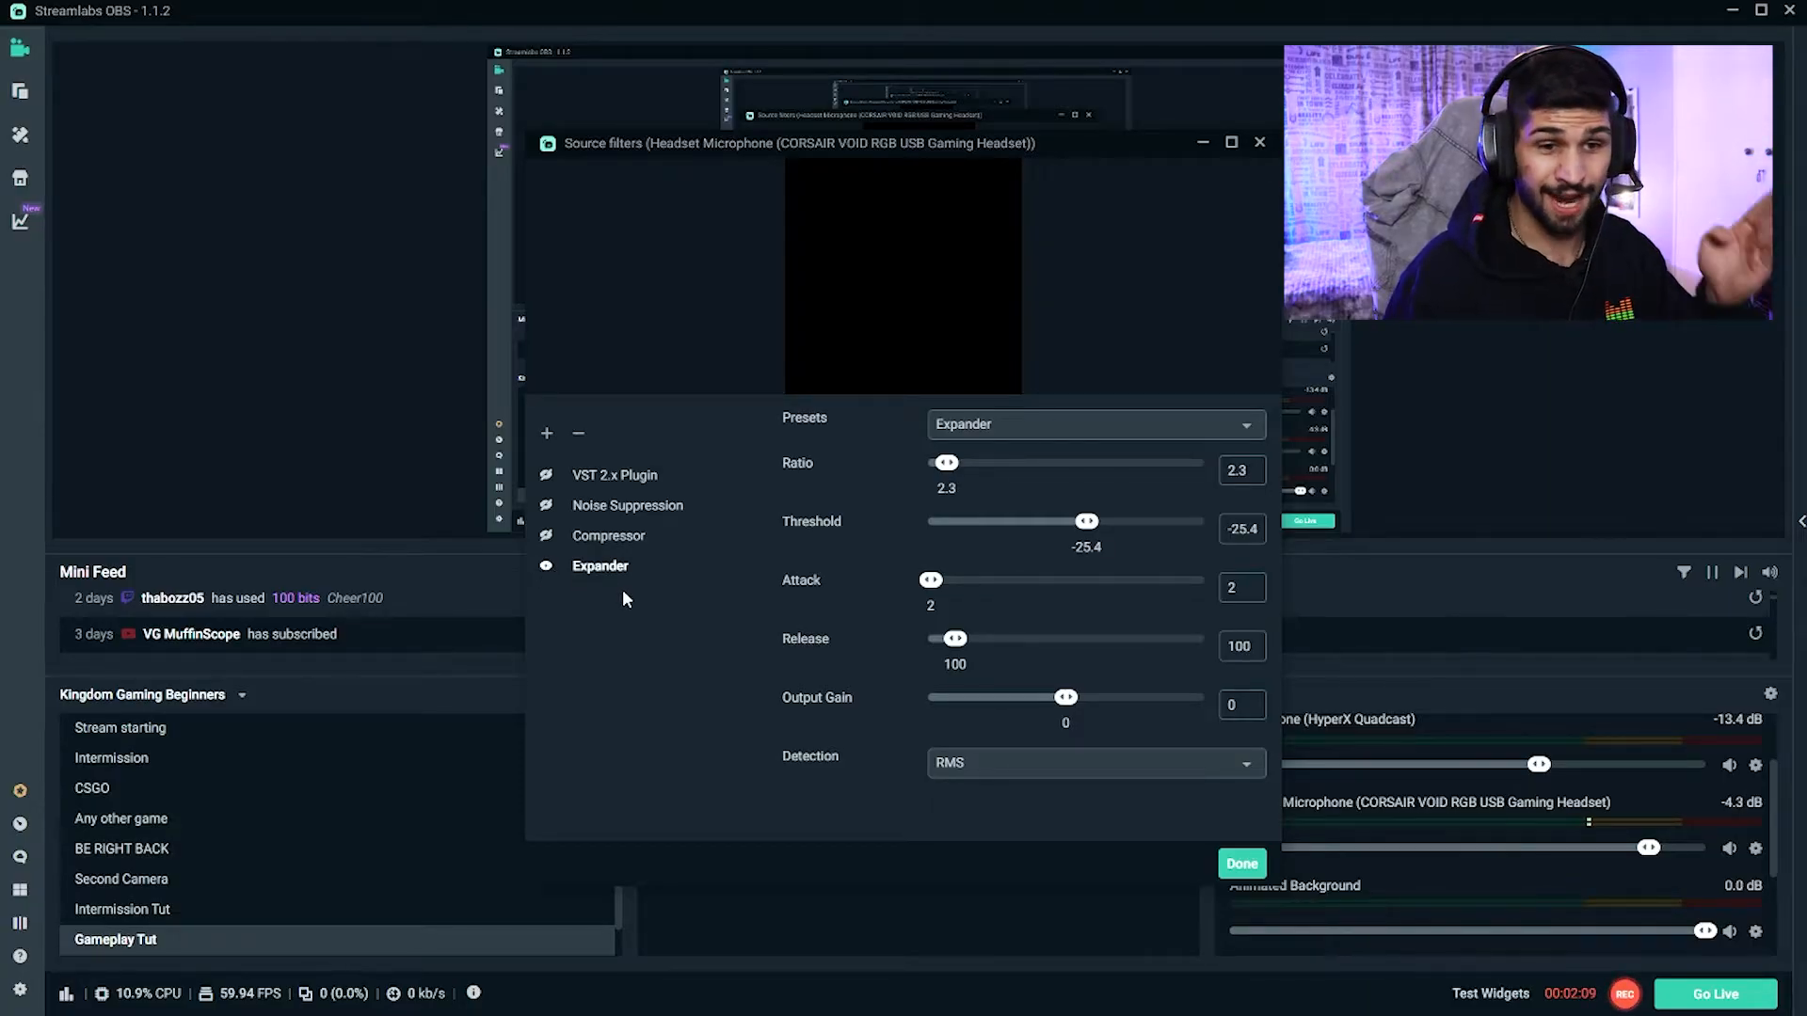
mouse_move(634, 625)
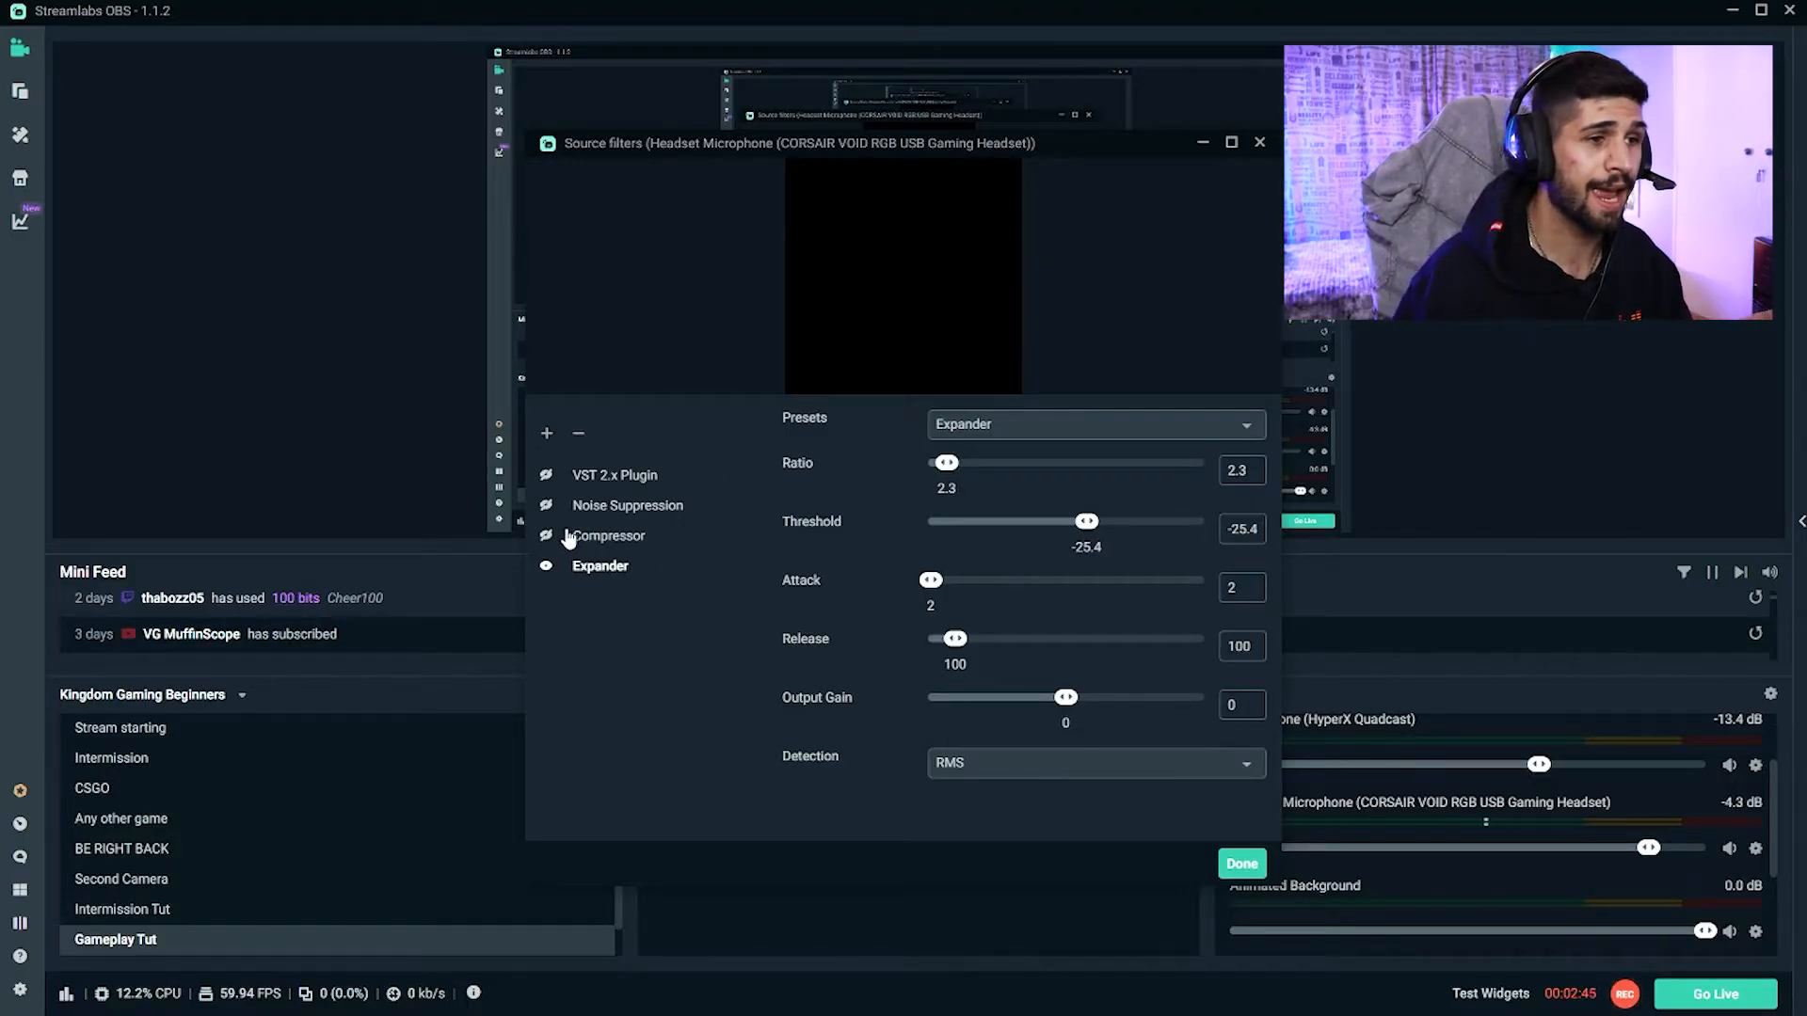
Step: Turn on the Compressor filter showing ratio 4, threshold -26, attack 2, release 100, output gain 13
click(608, 534)
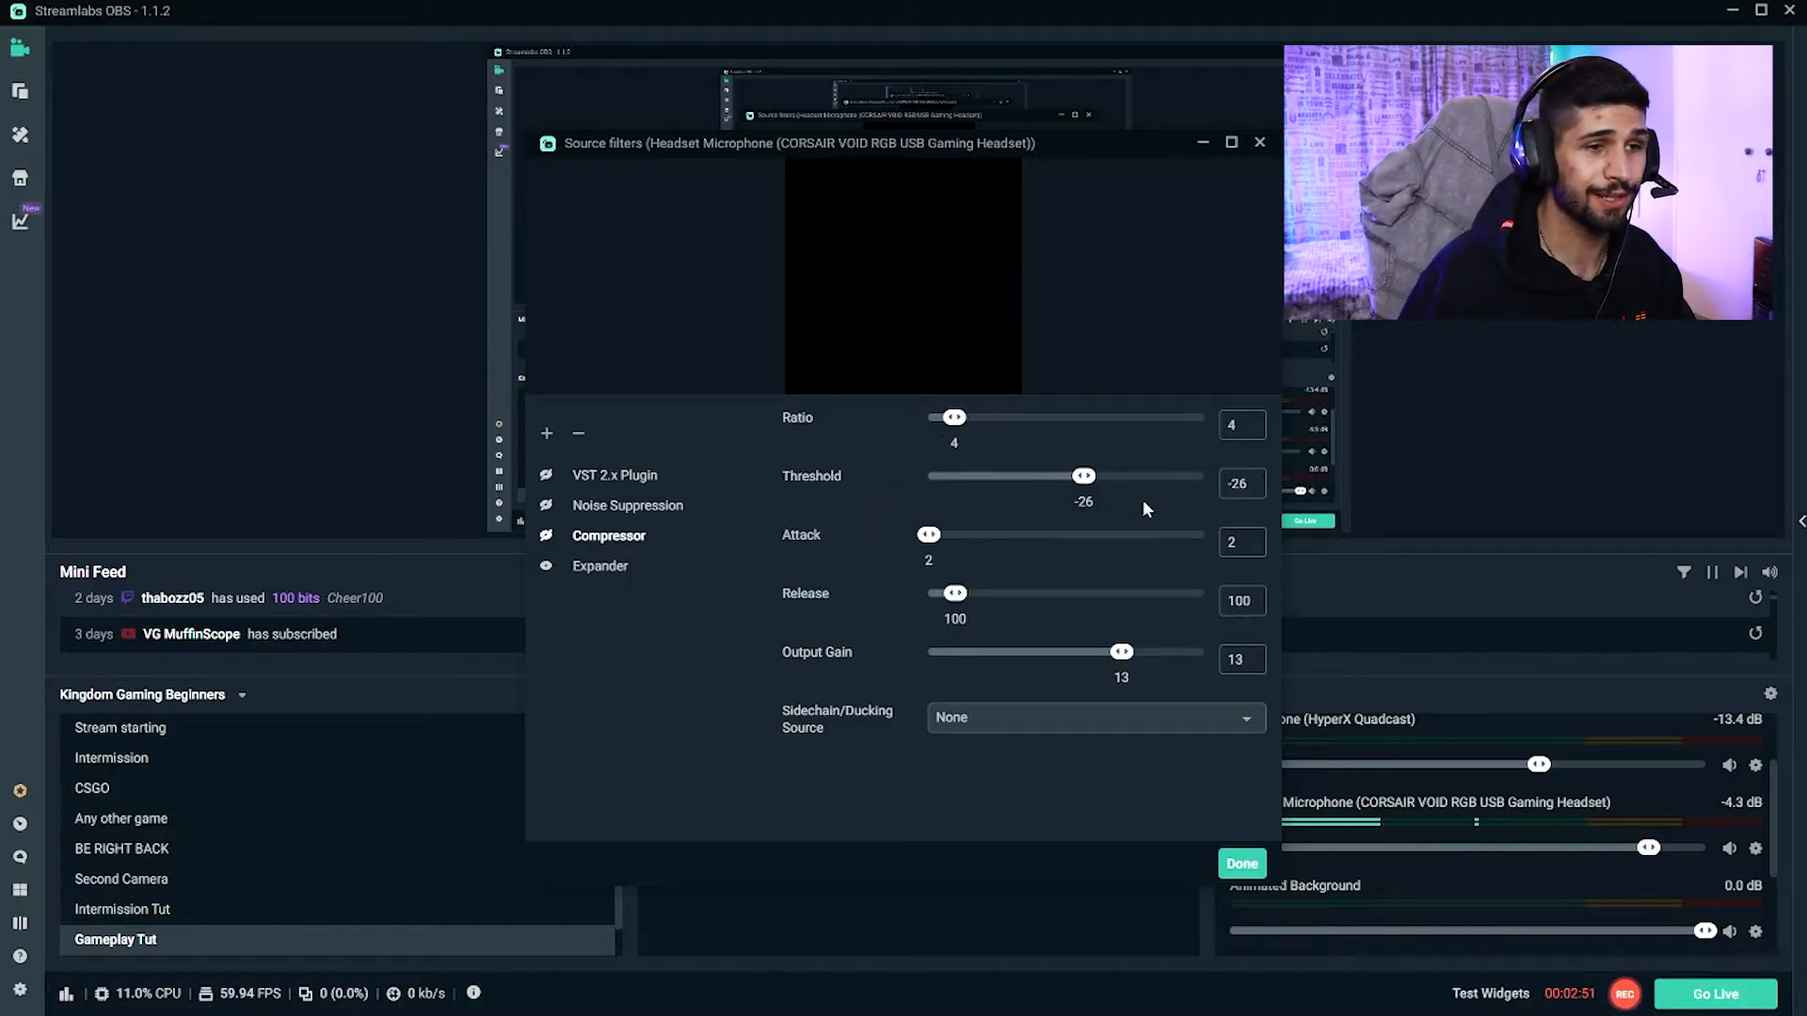
mouse_move(858, 610)
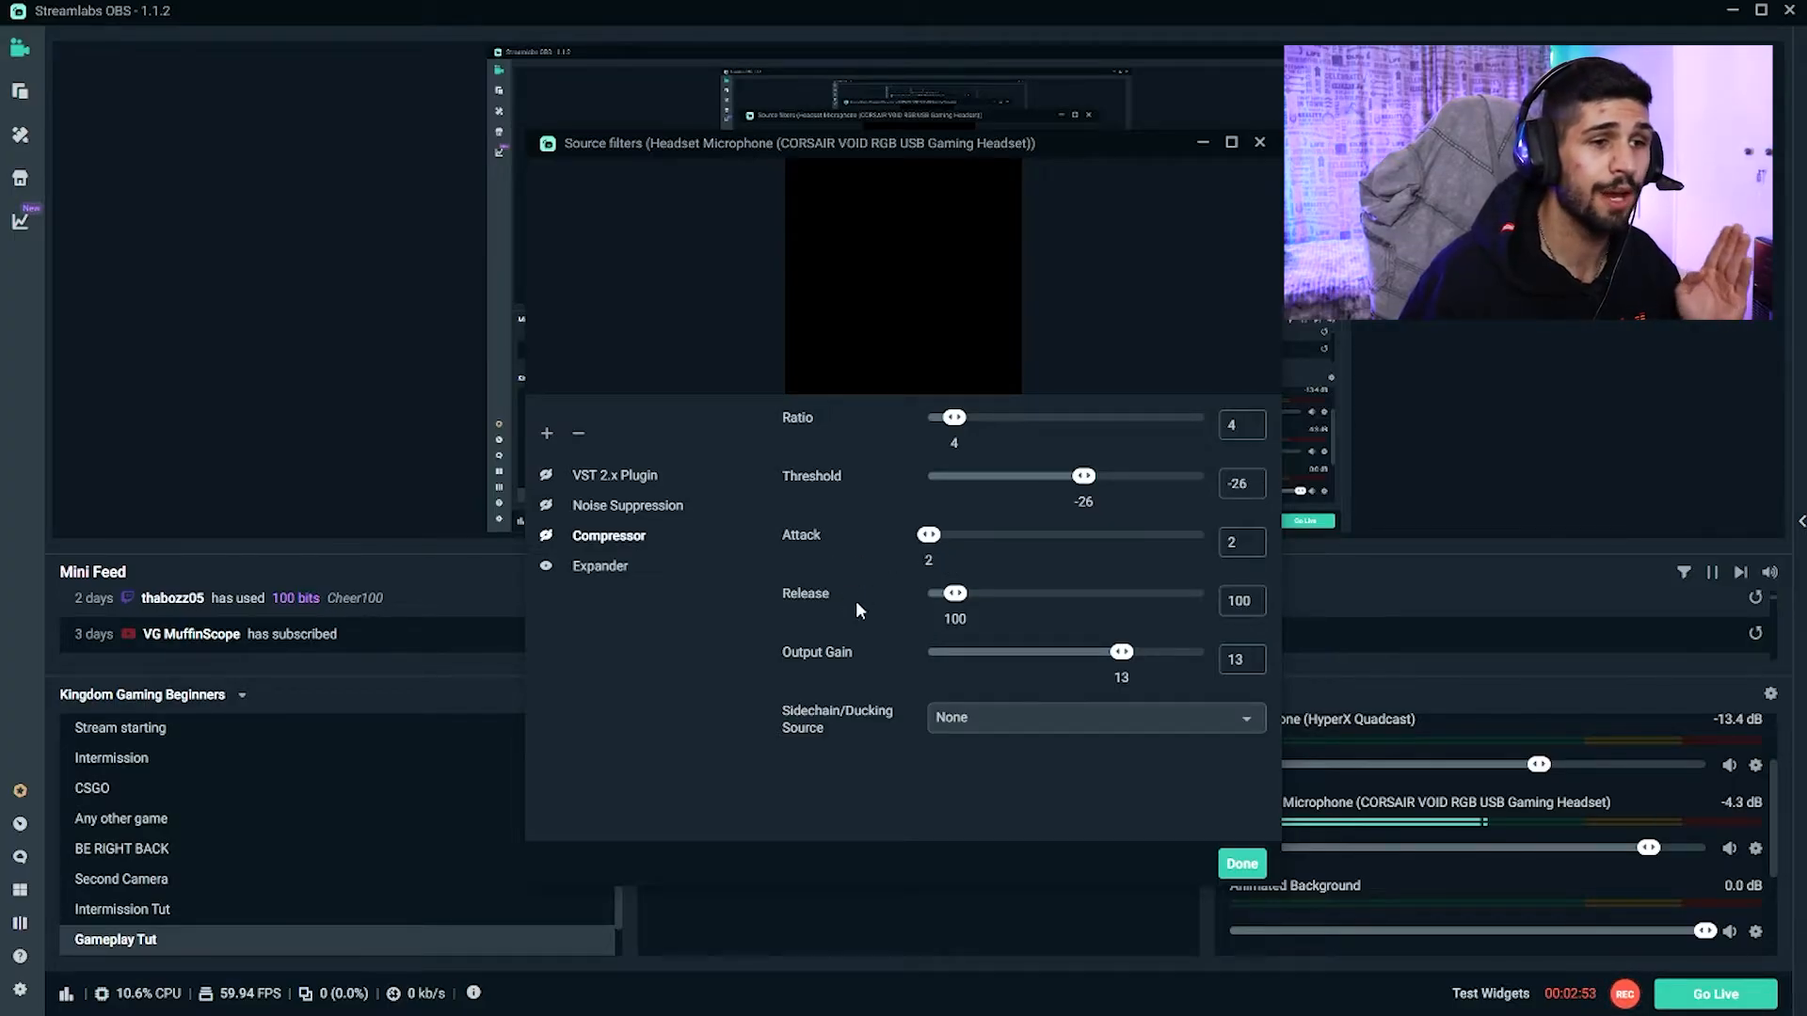
mouse_move(1081, 691)
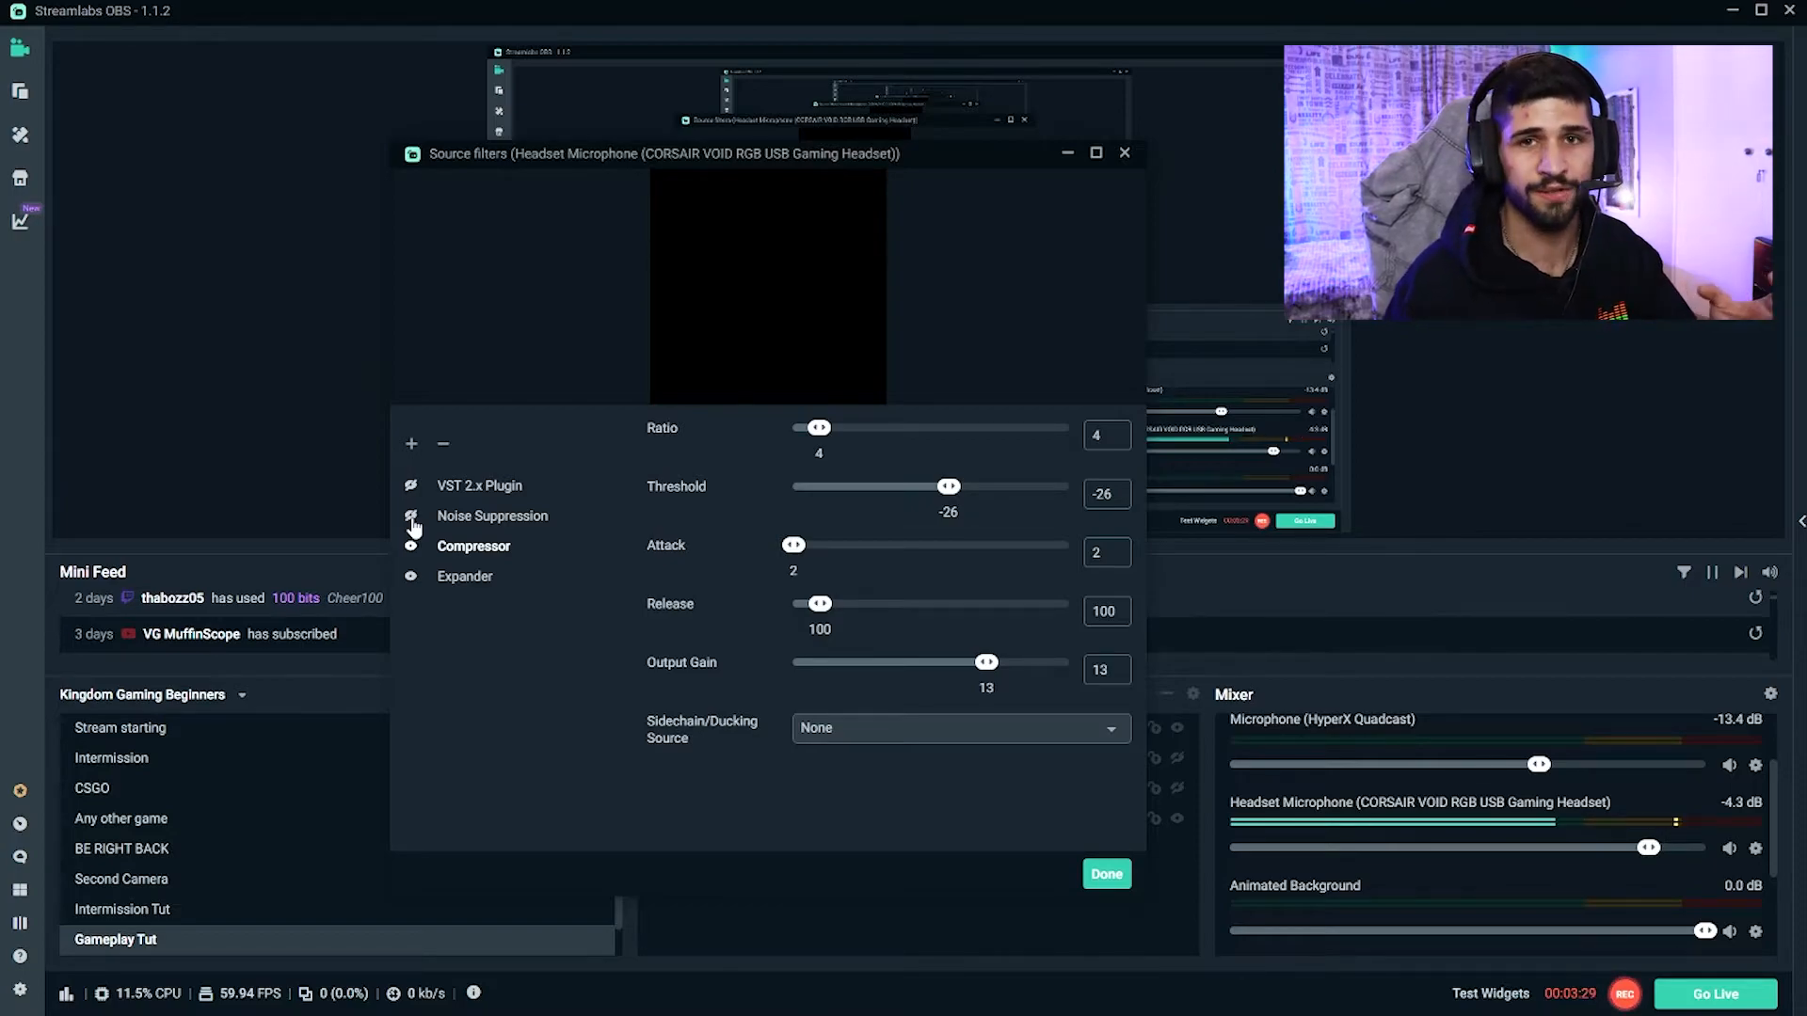
Step: Turn on Noise Suppression with the Speex method at suppression level -13
click(492, 515)
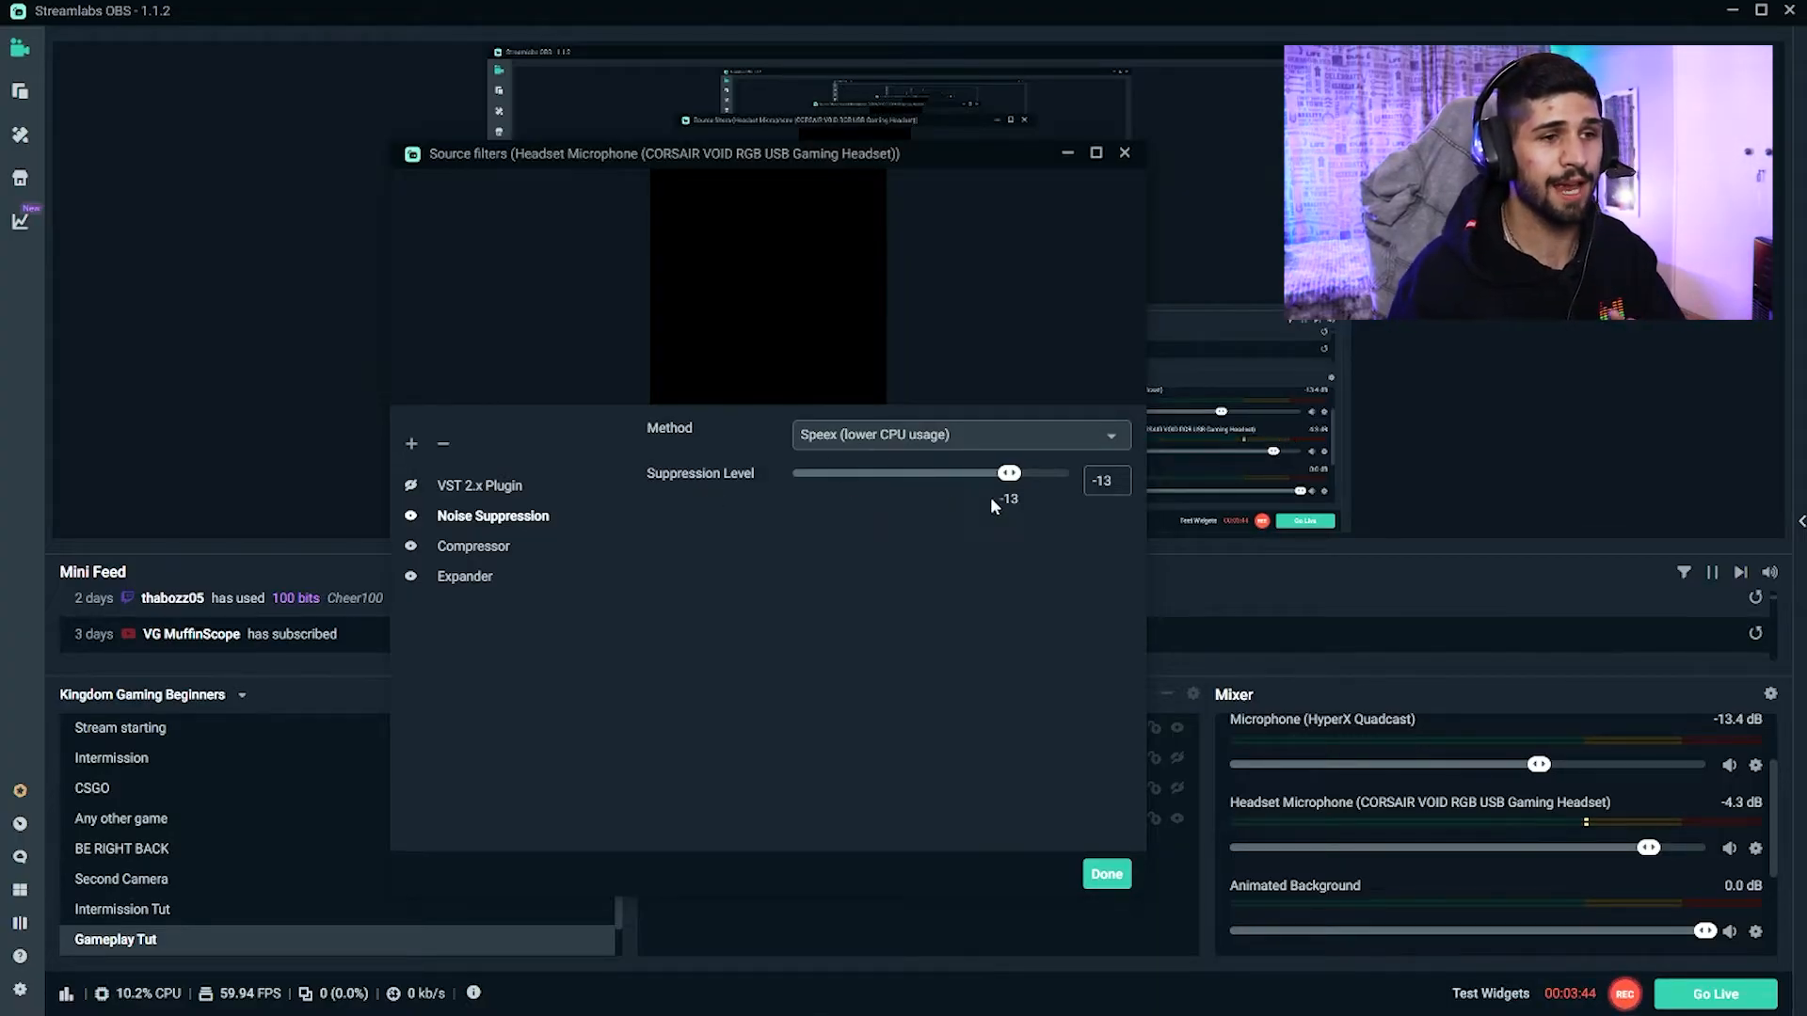
click(480, 486)
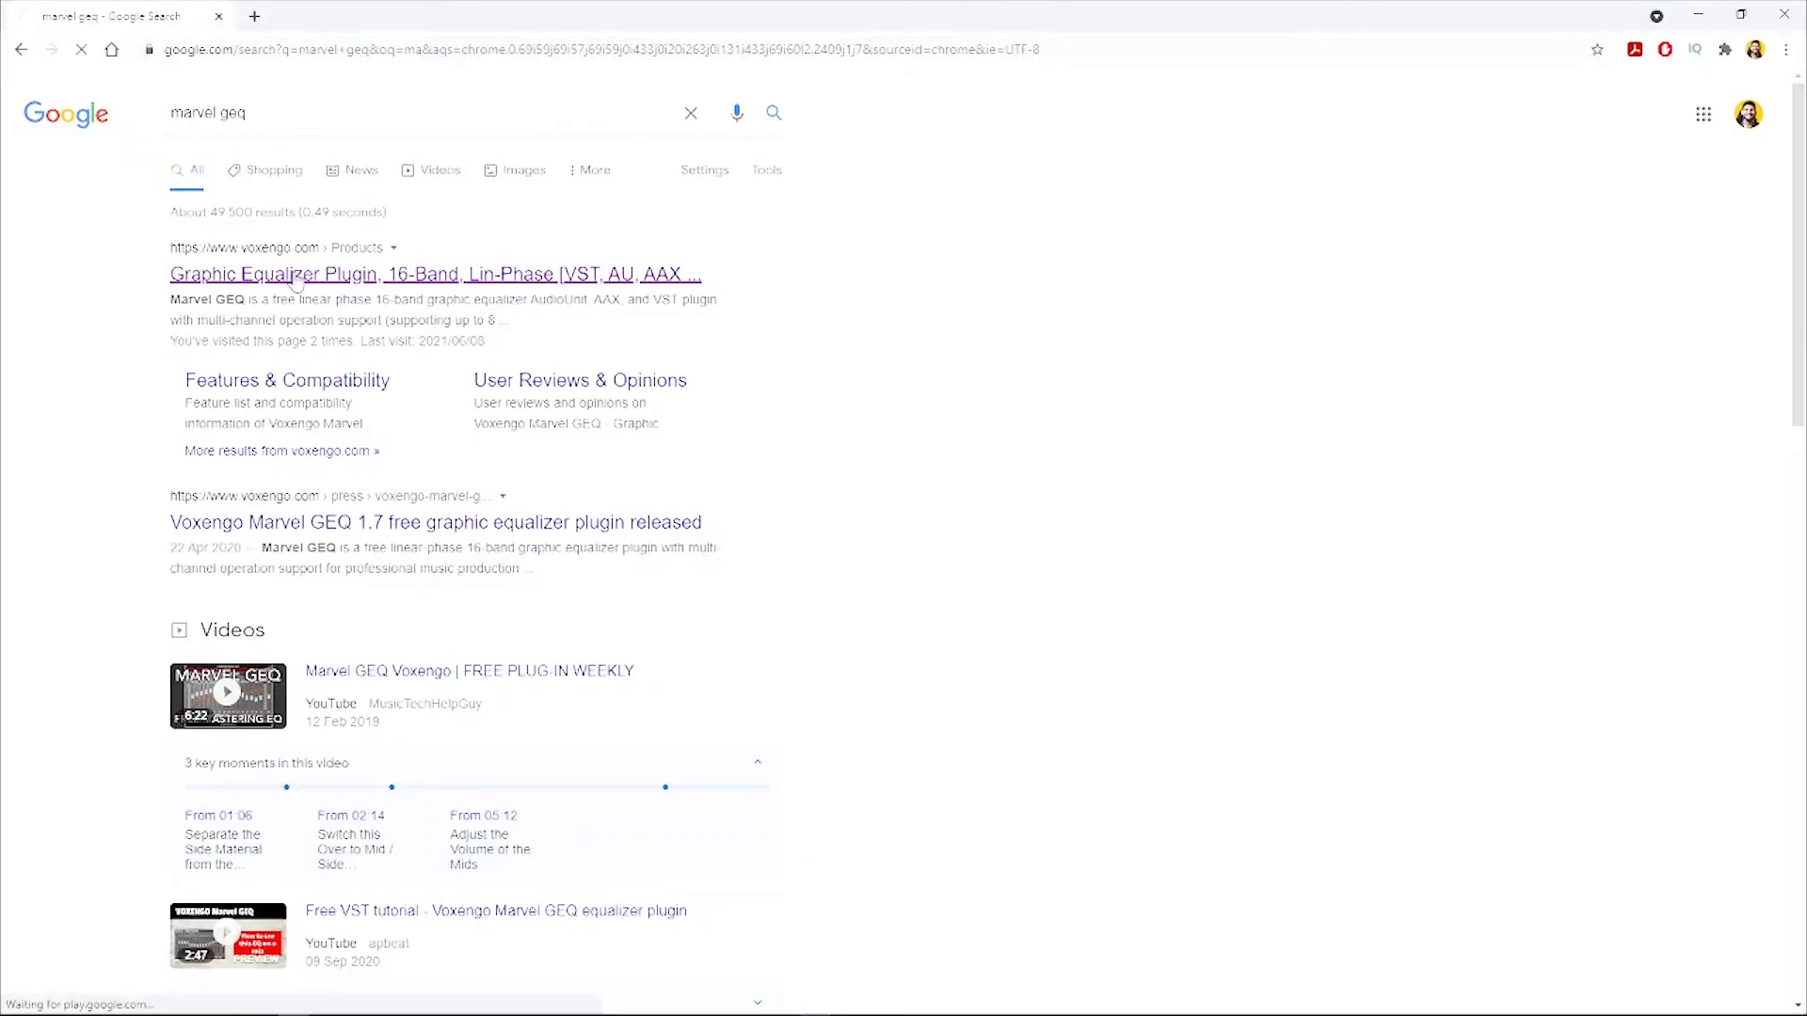
Step: Download the free Marvel GEQ VST/VST3/AAX installer for Windows from Voxengo's product page
click(434, 275)
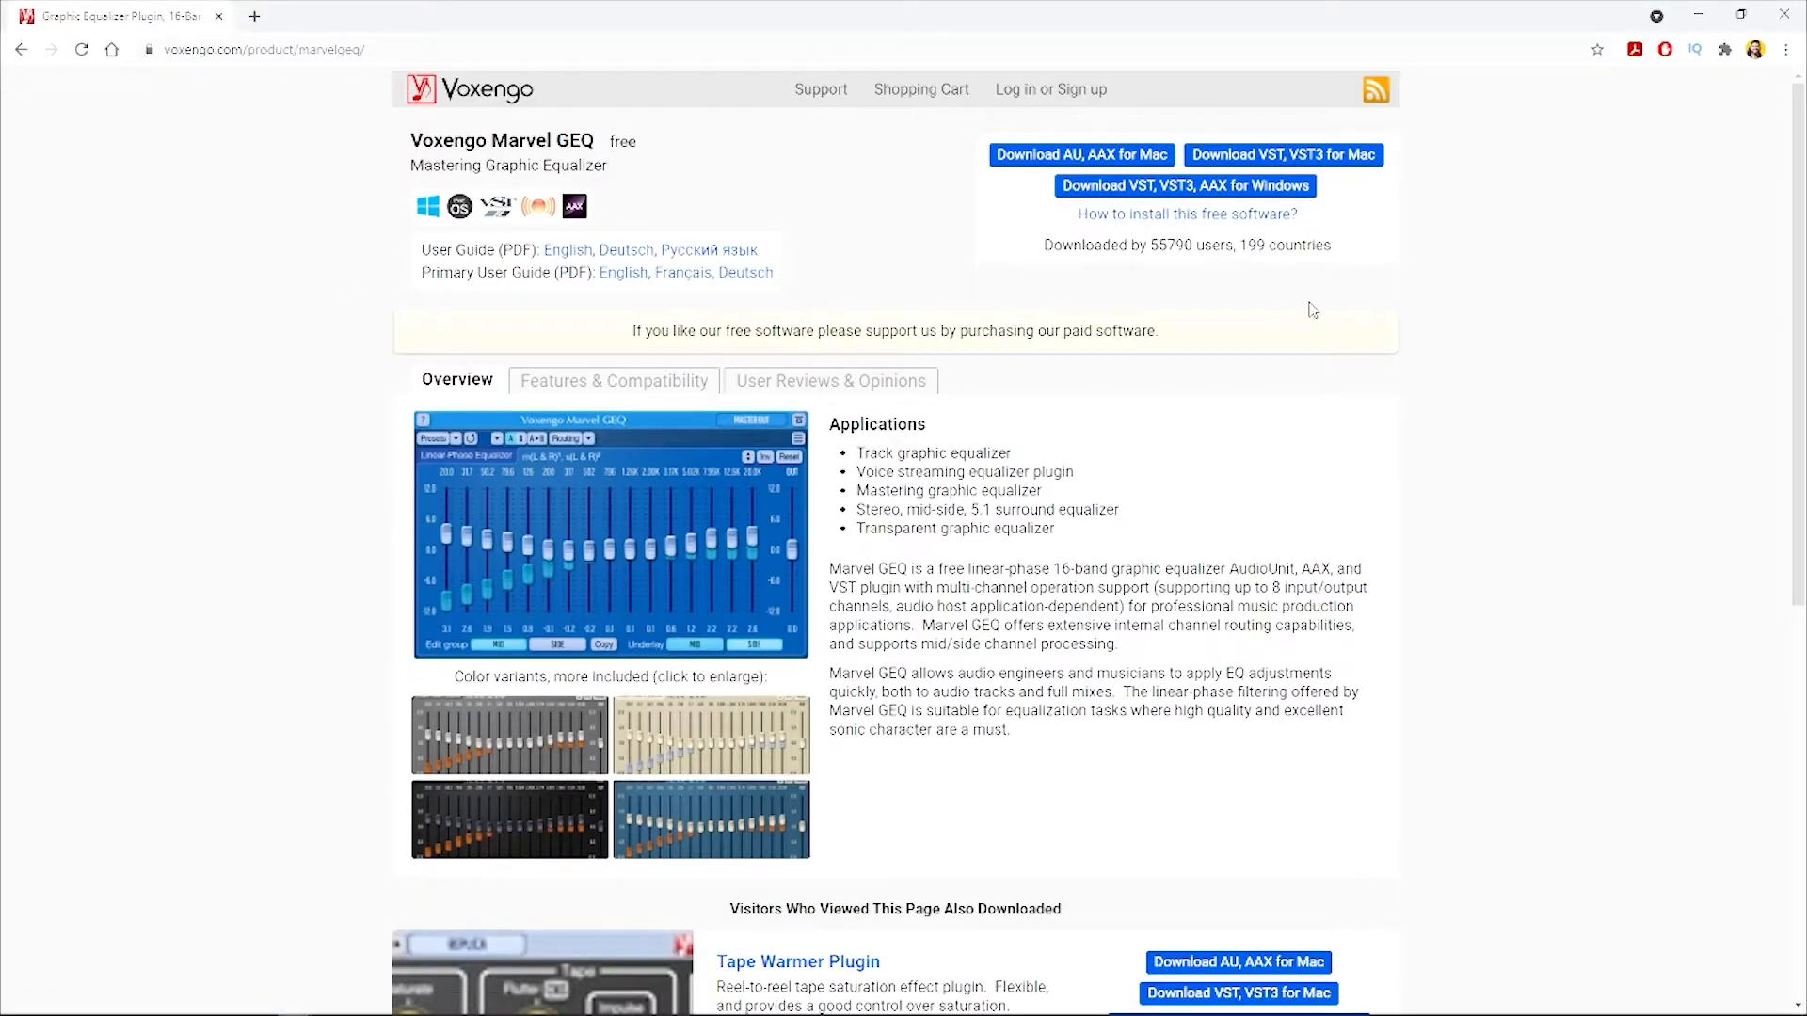
click(1184, 187)
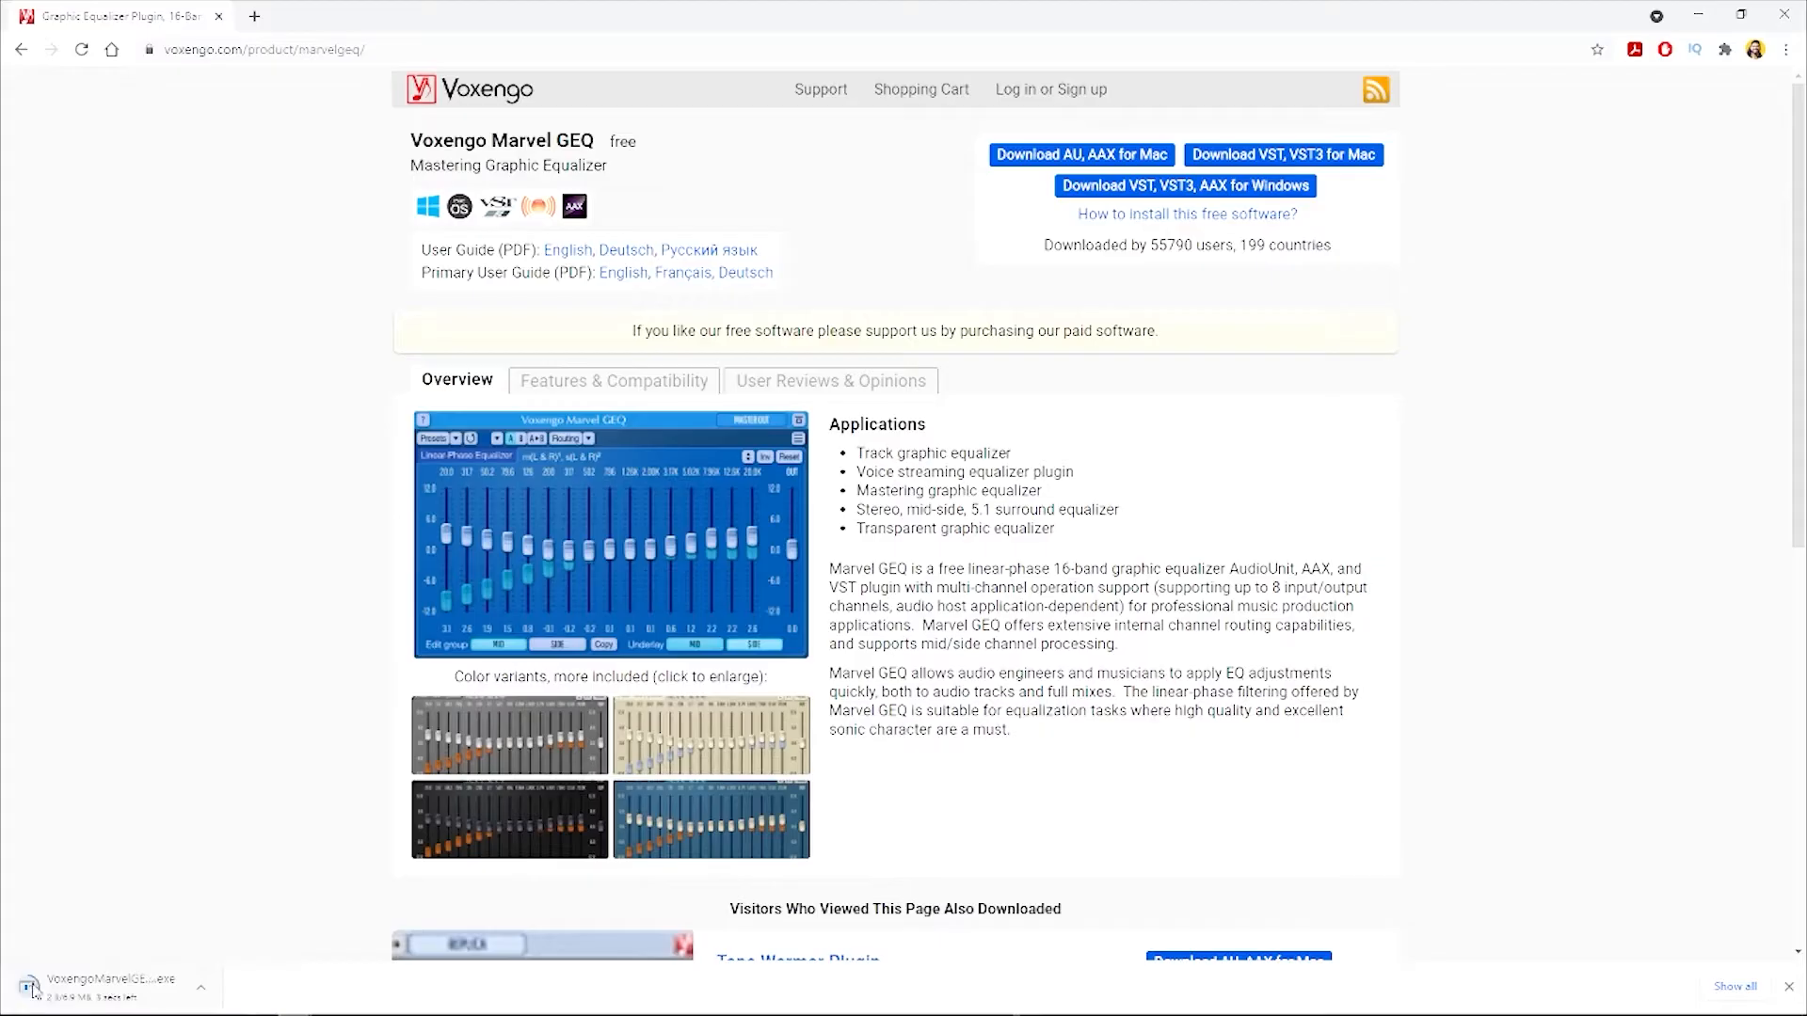
scroll(down, 3)
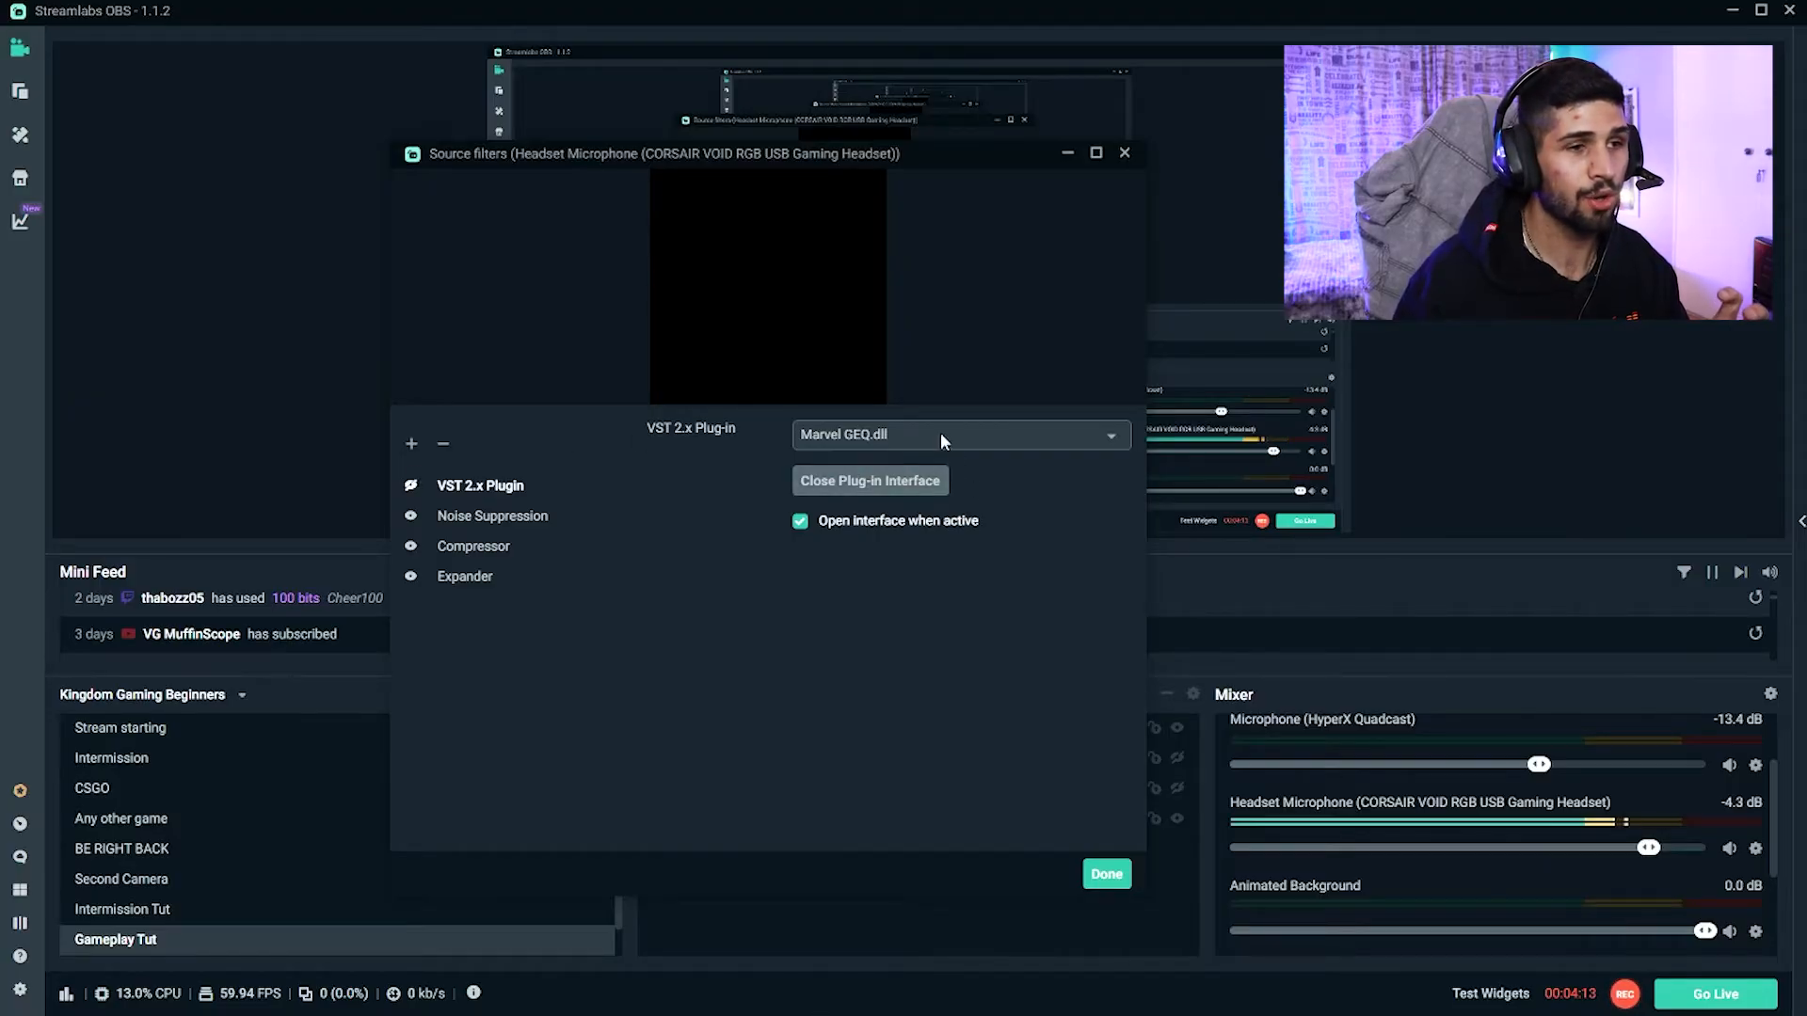
Step: Choose Marvel GEQ.dll as the VST 2.x plug-in and bring up its equaliser window with the Preset Manager
click(958, 435)
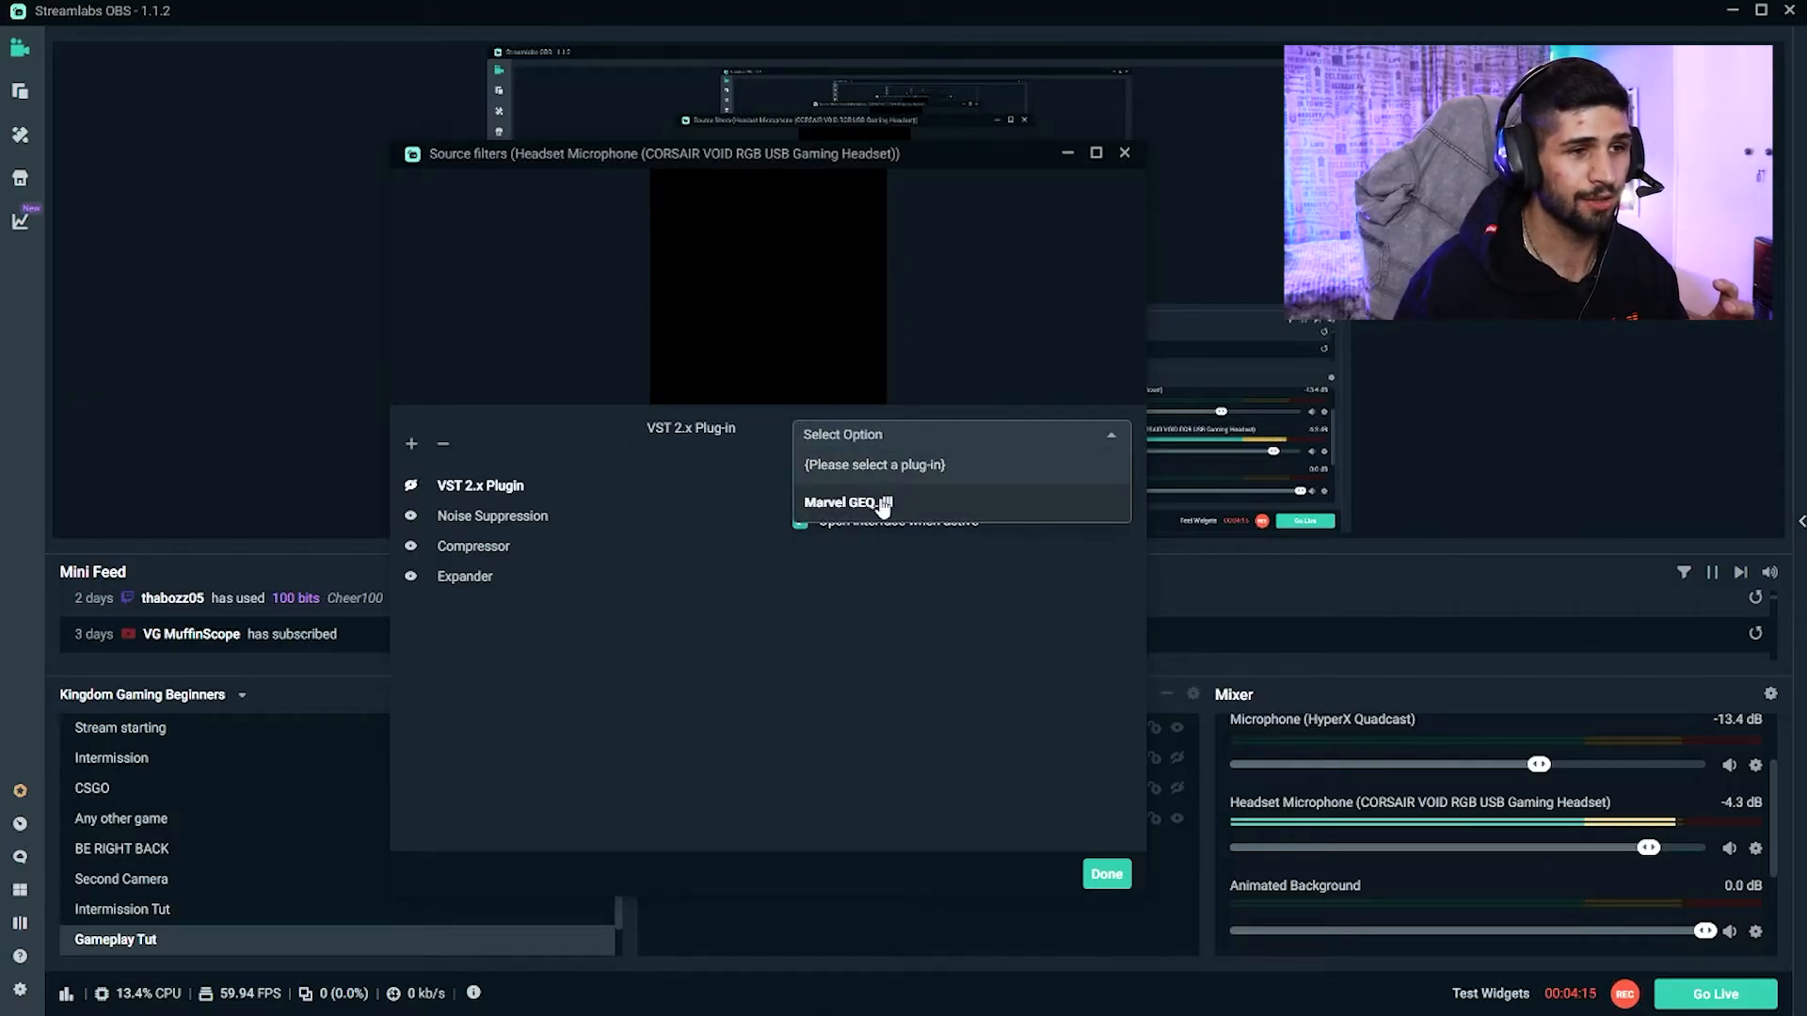
click(847, 503)
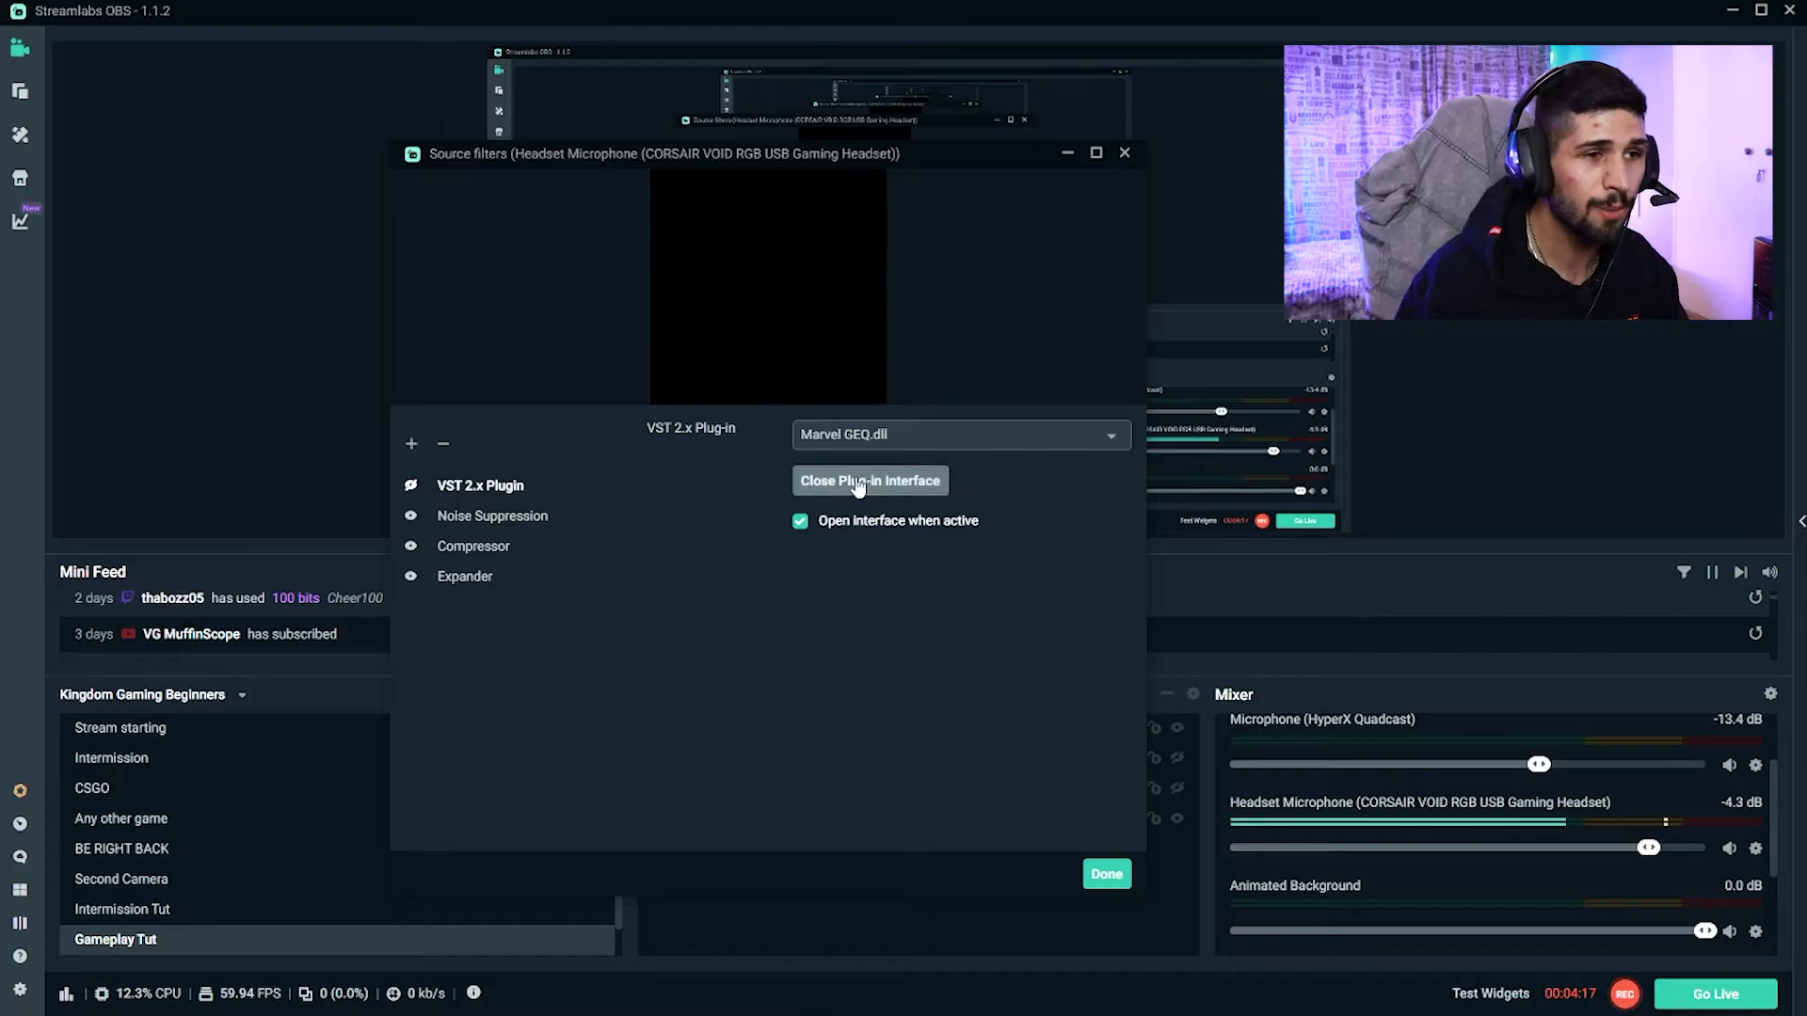
click(869, 480)
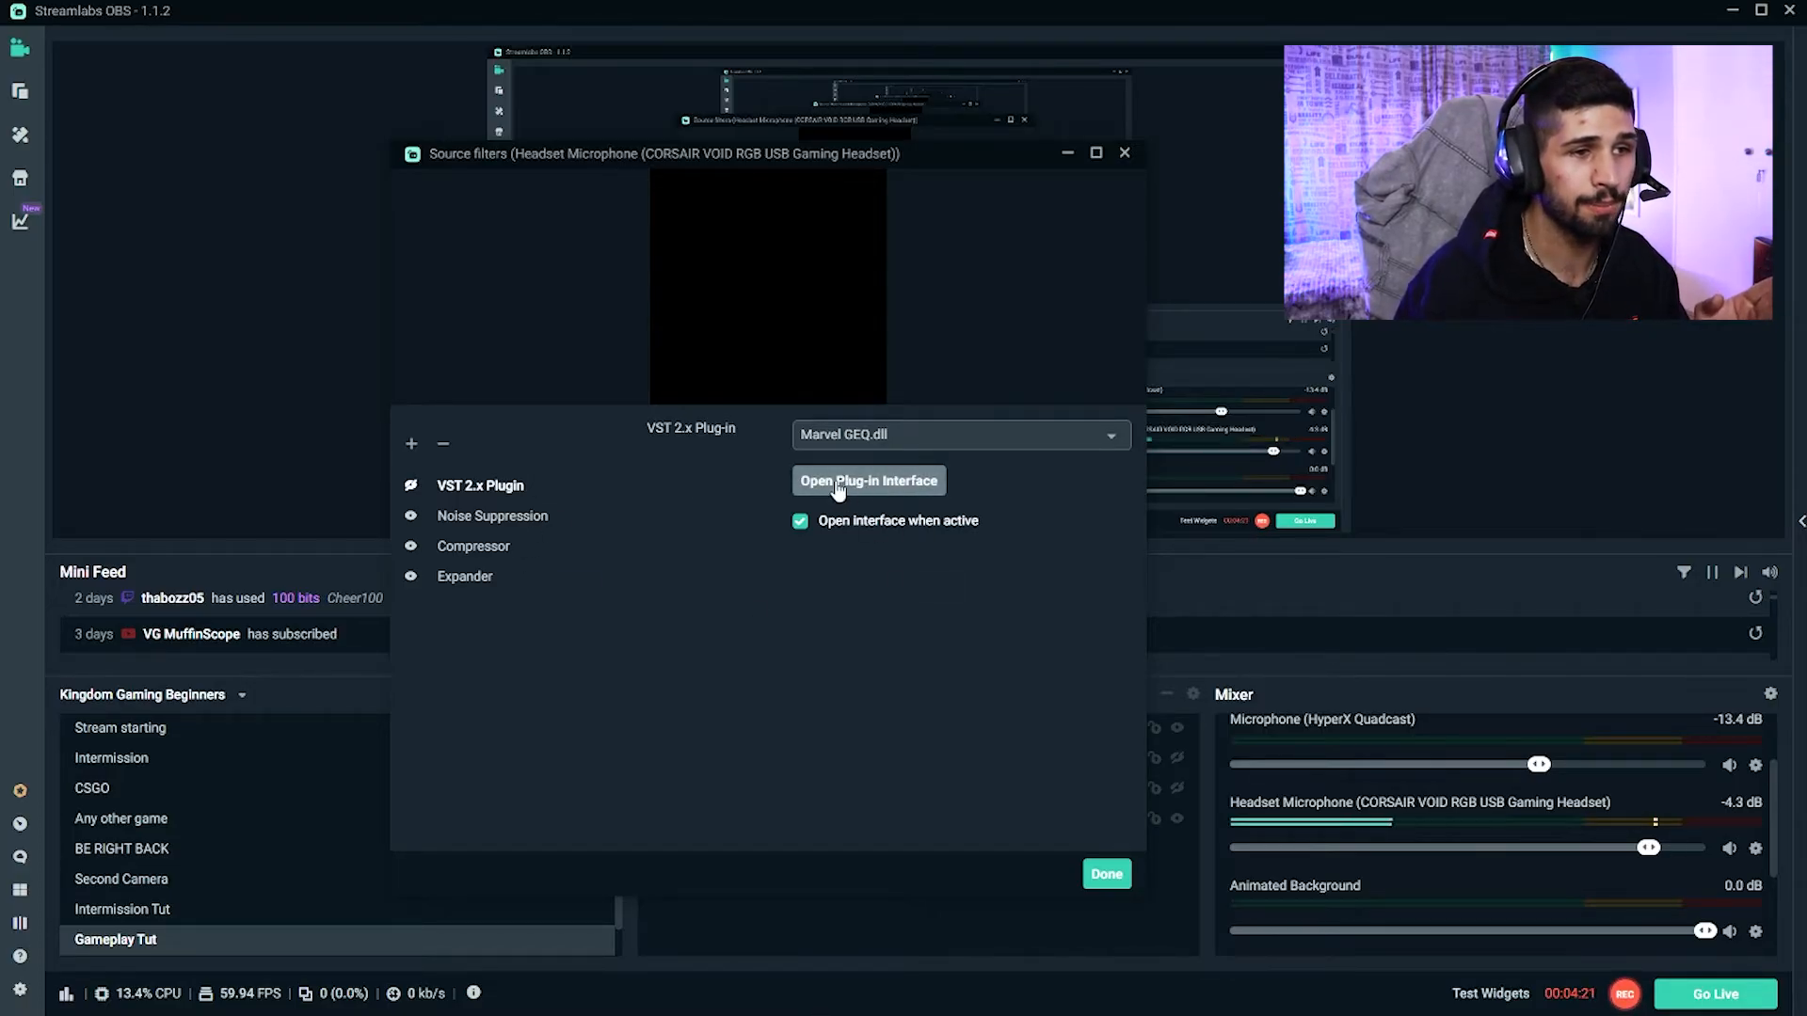
click(868, 480)
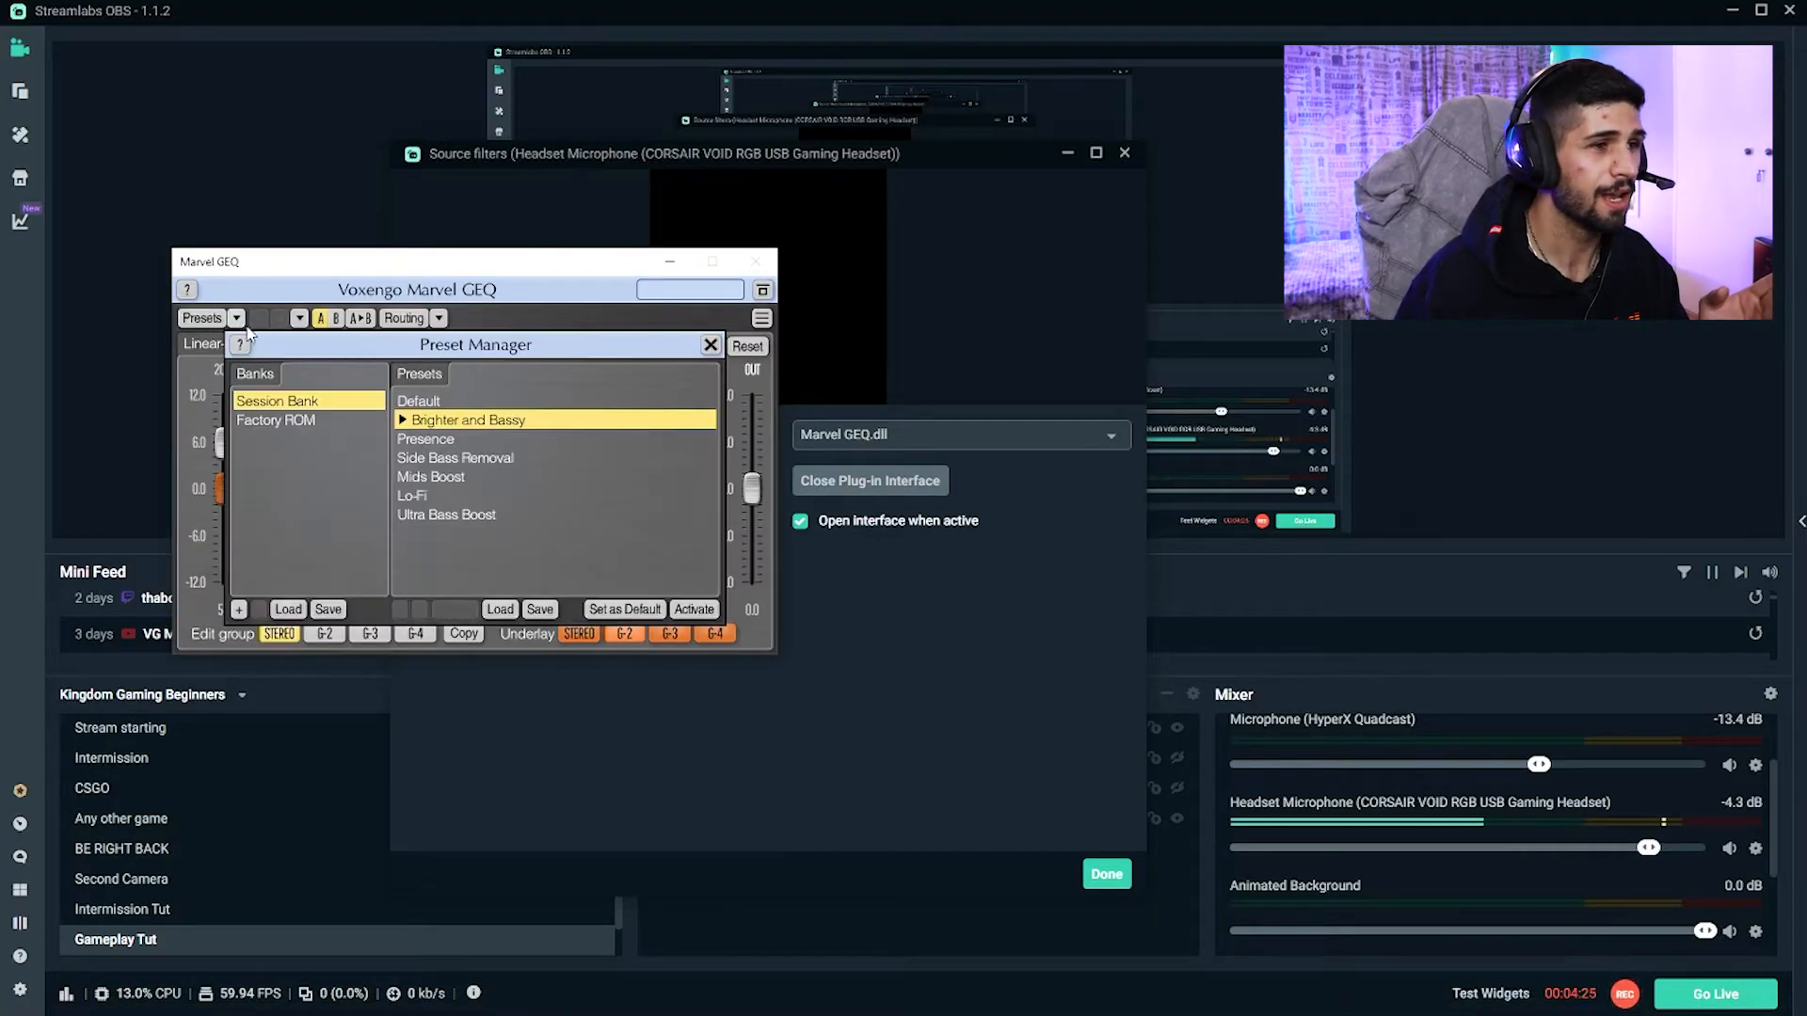
Step: Load a Marvel GEQ preset boosting lows and highs, then close the equaliser window
click(429, 399)
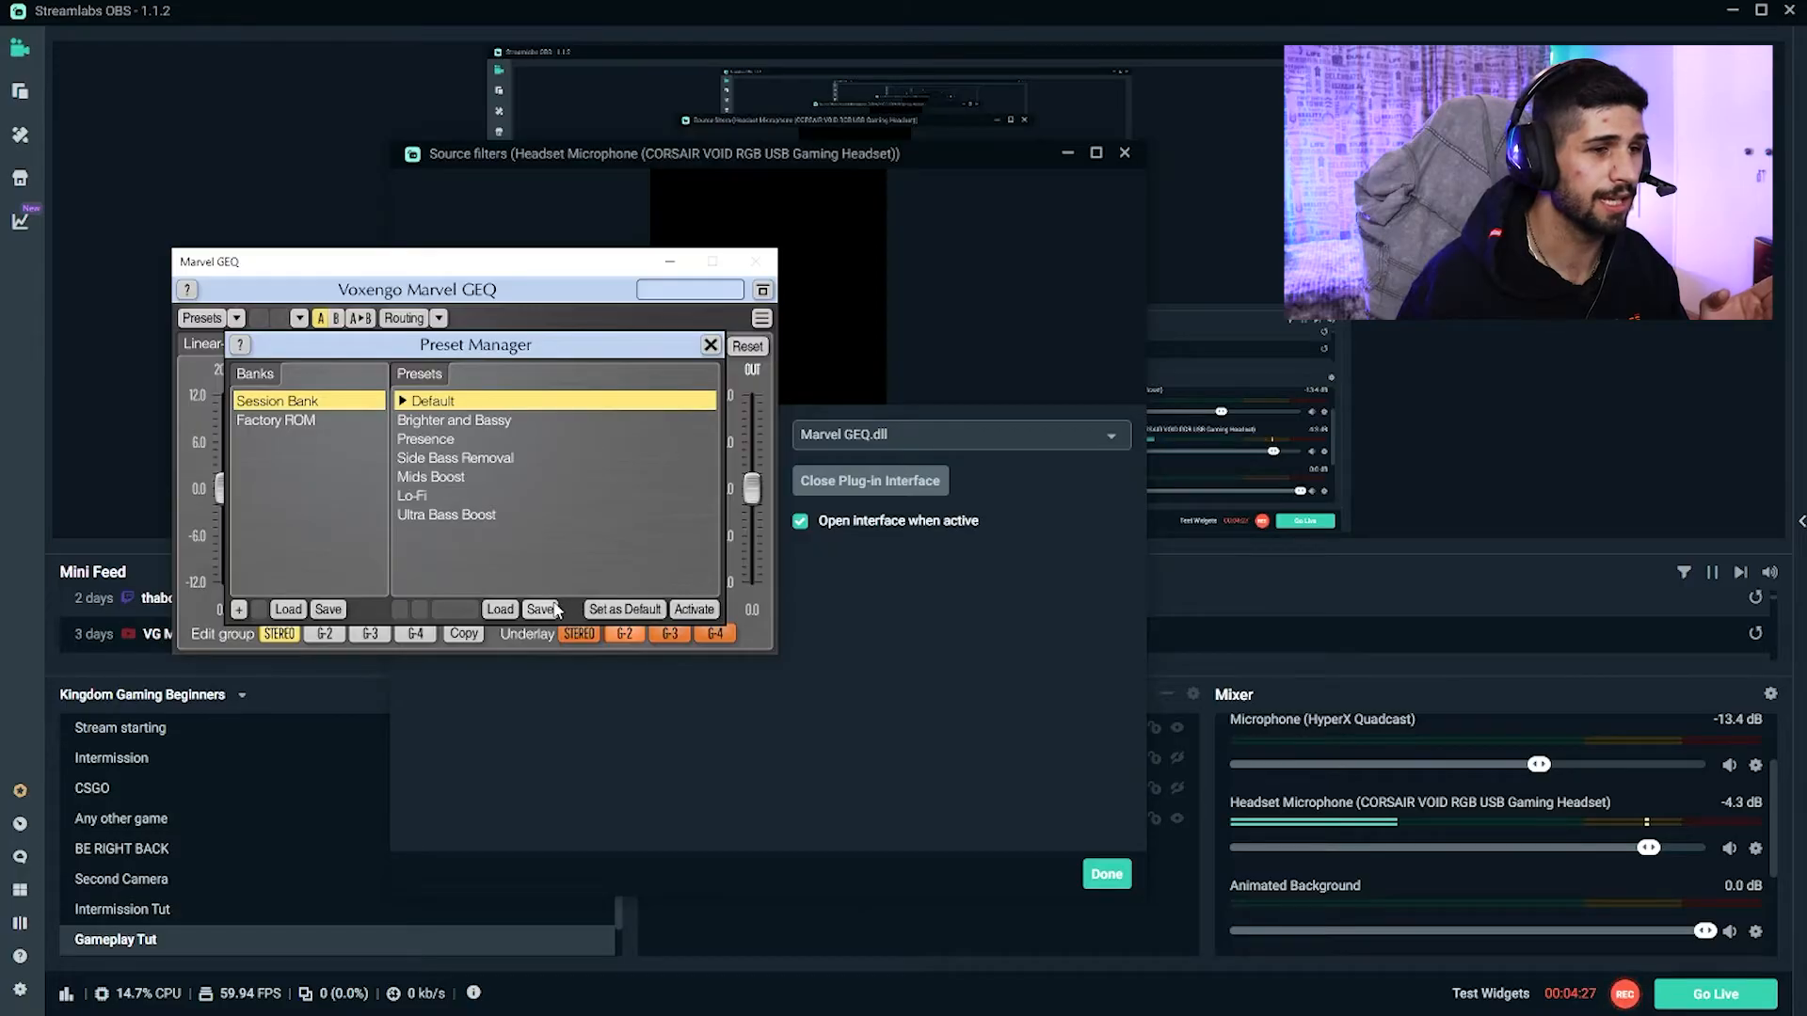
click(712, 344)
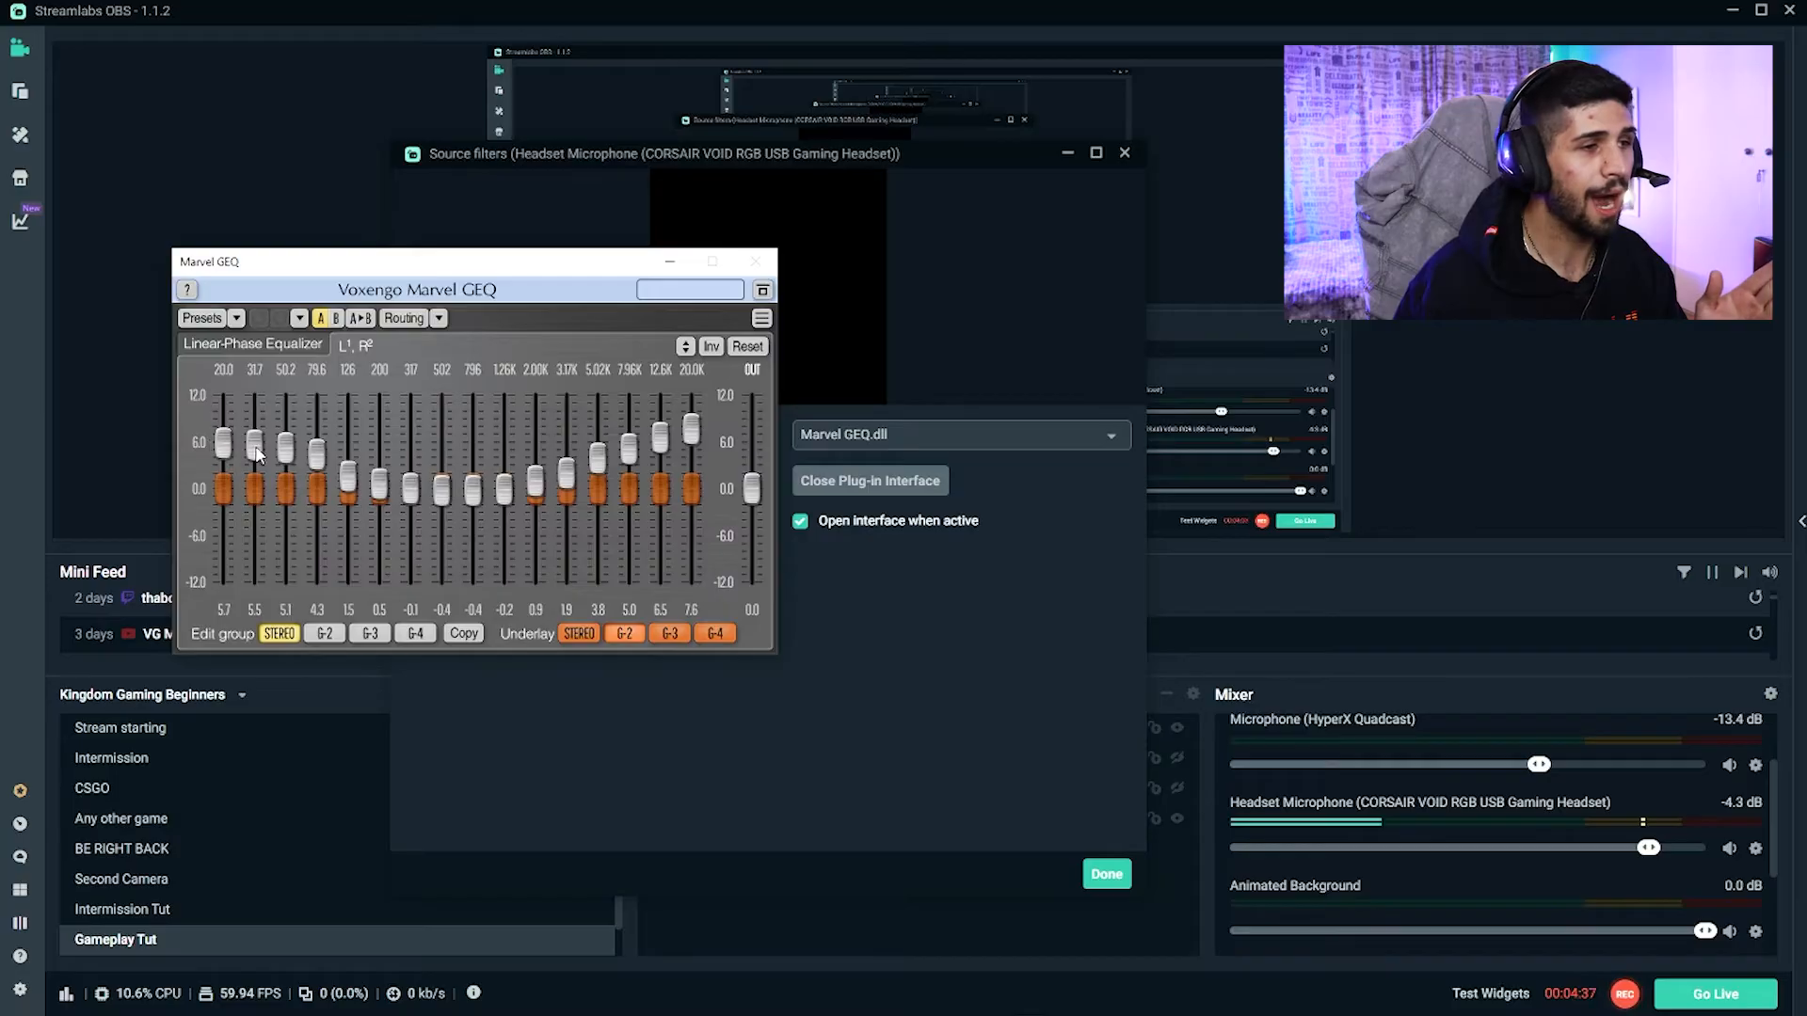
mouse_move(683, 463)
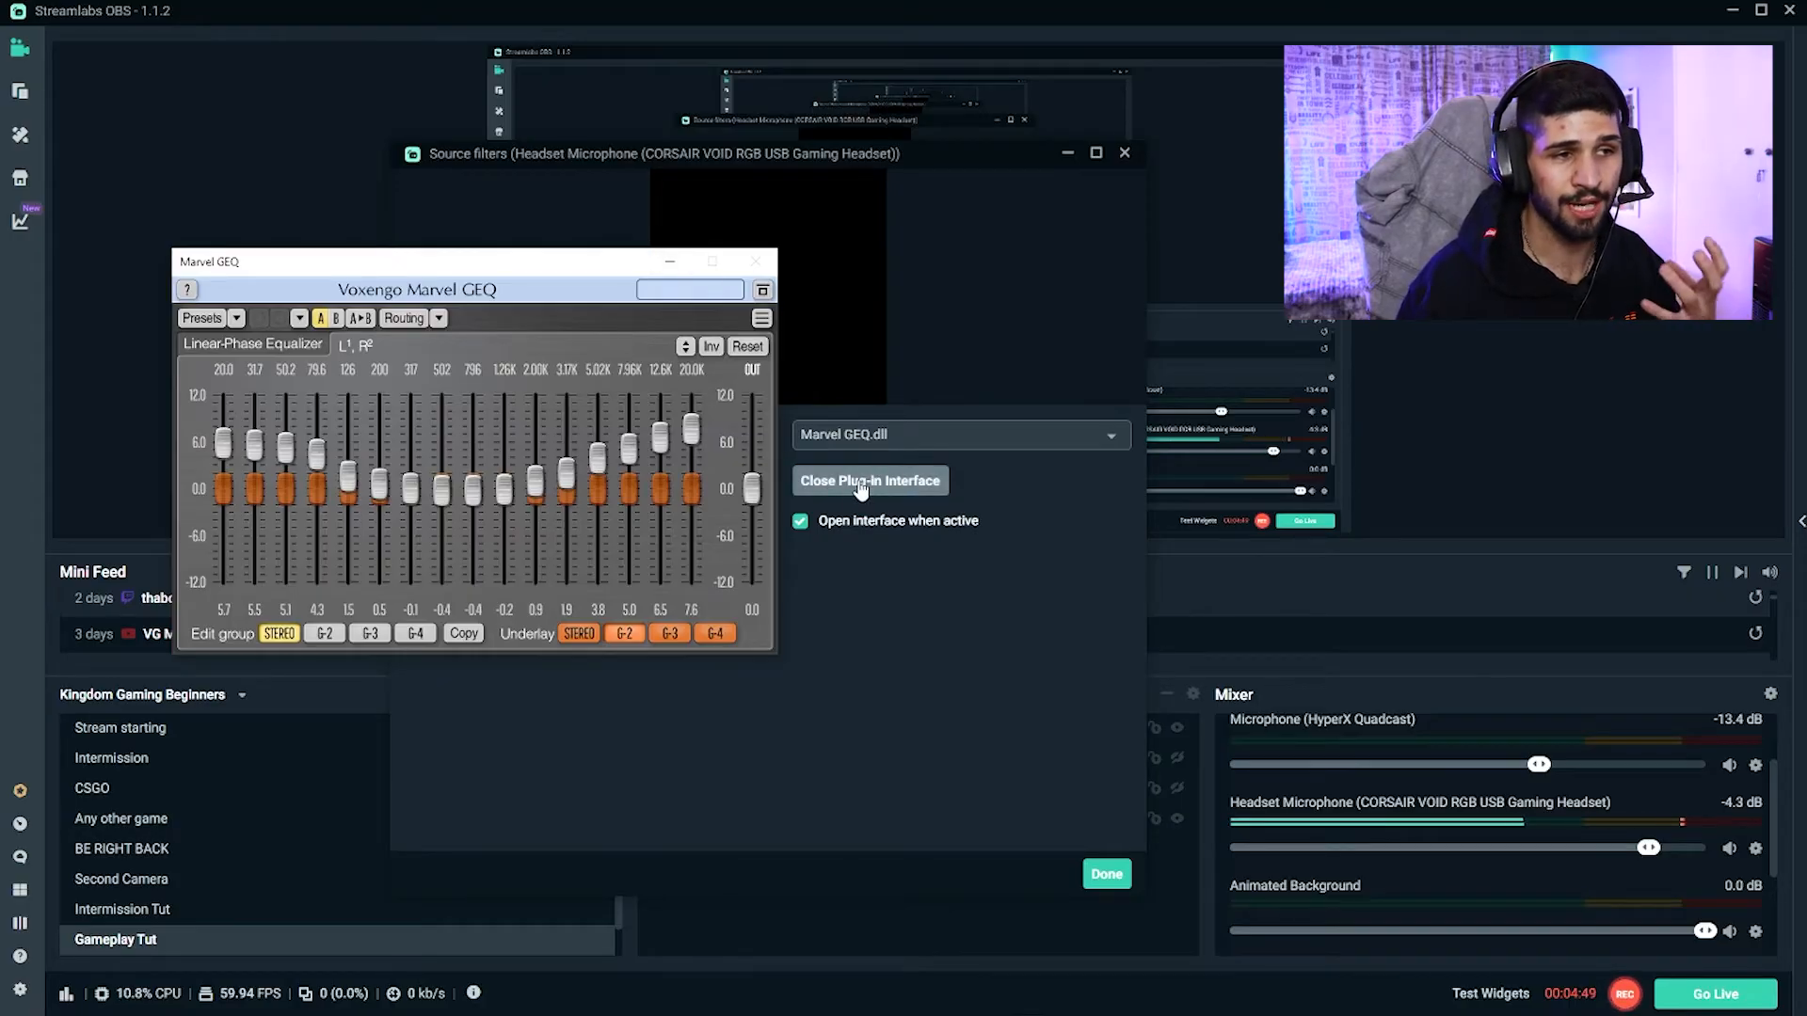
click(870, 480)
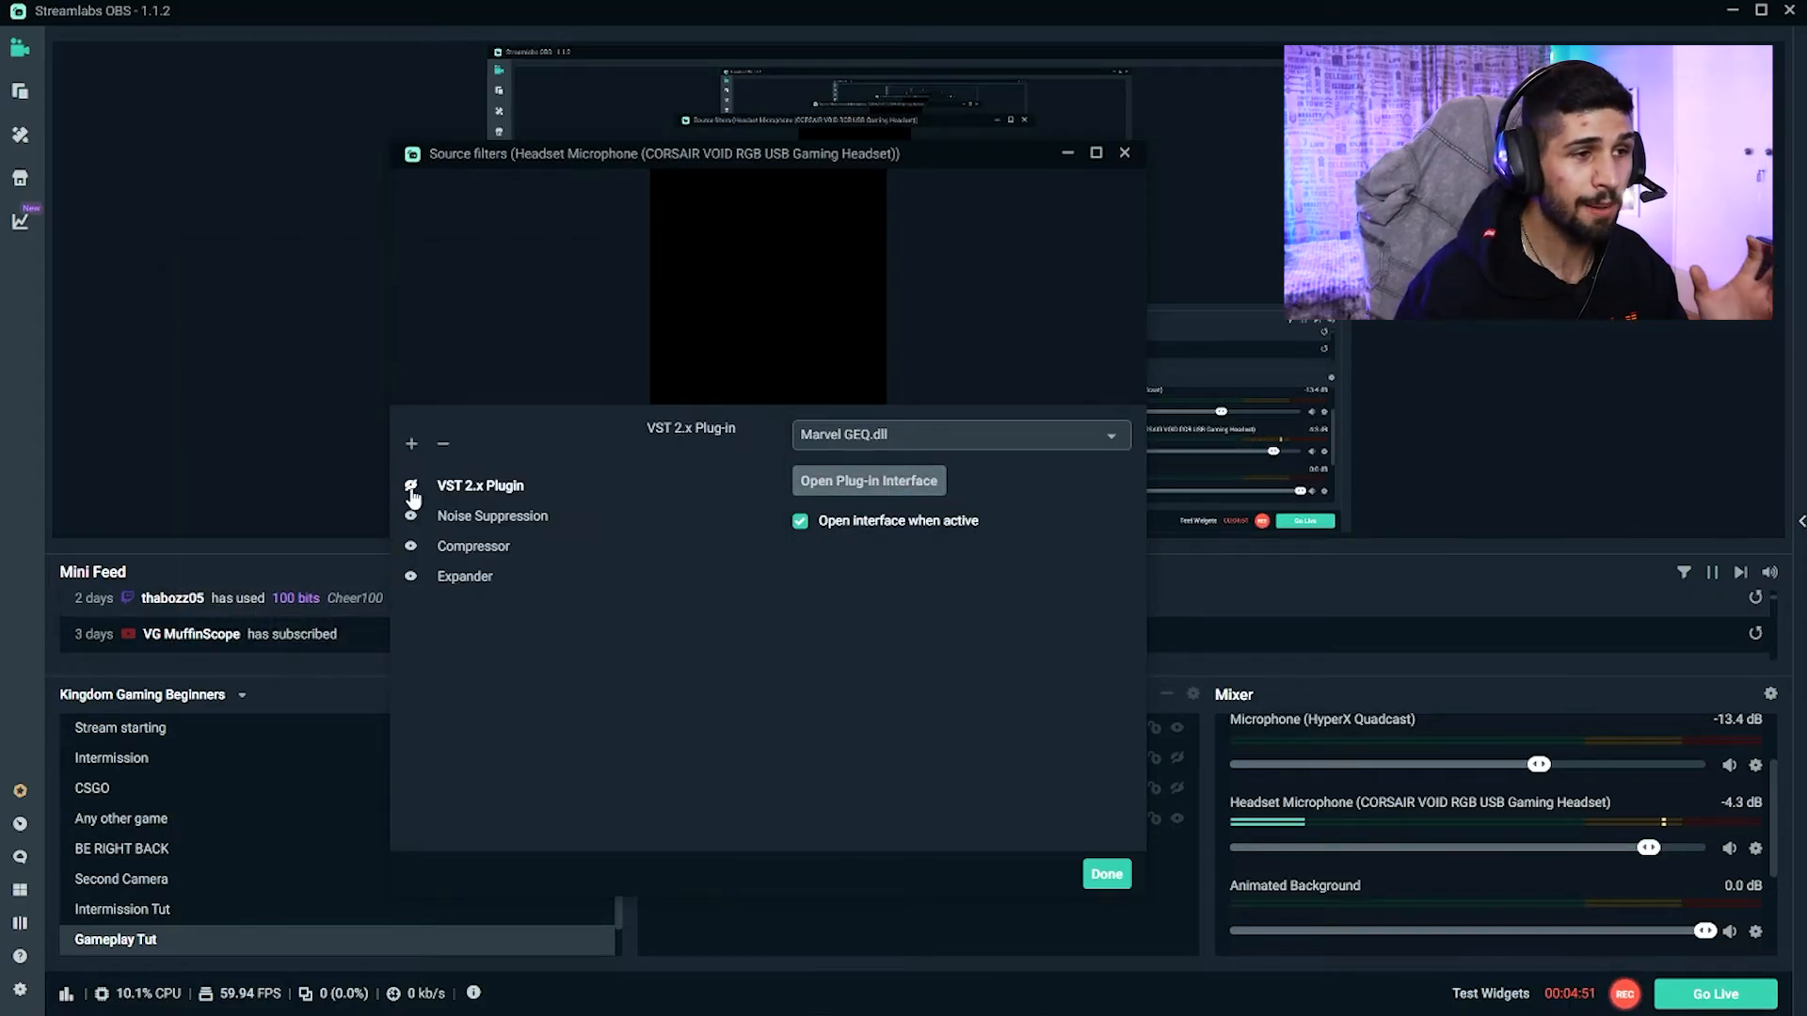